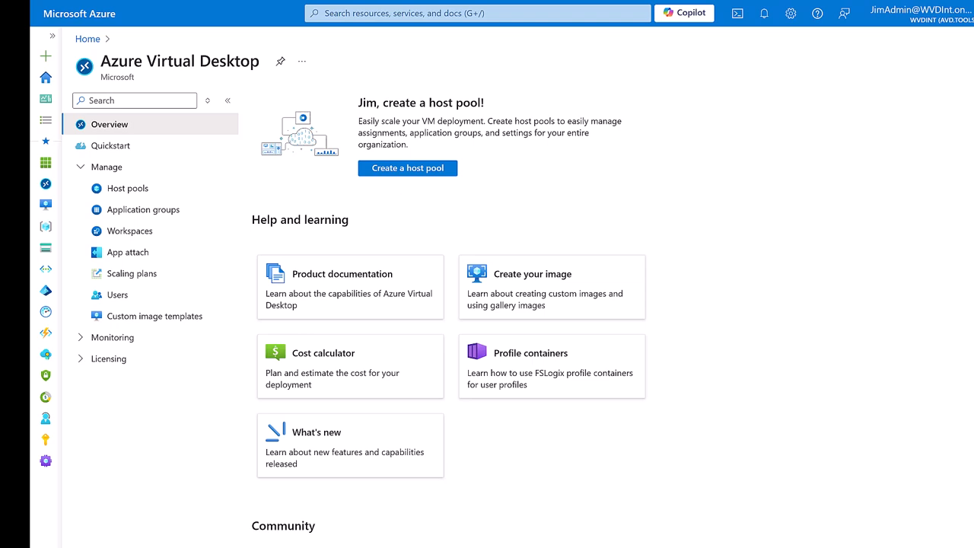
{"action": "mouse_move", "coordinate": [801, 156]}
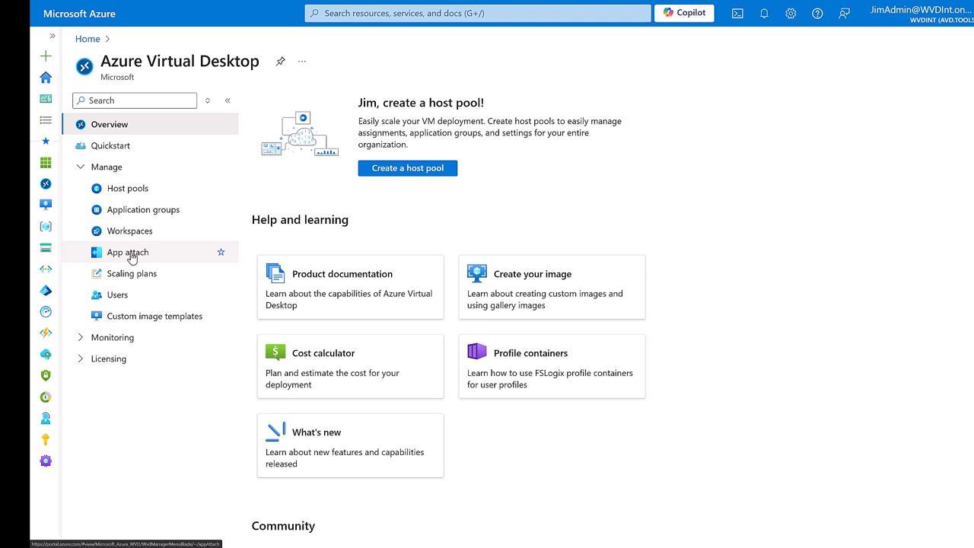
Open App attach under Manage in Azure Virtual Desktop, showing zero packages
{"action": "left_click", "coordinate": [128, 252]}
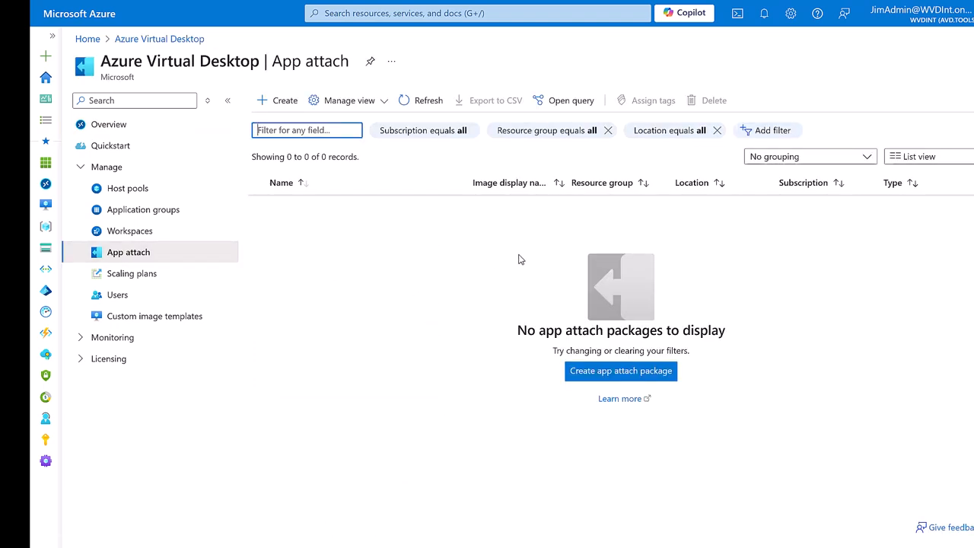
{"action": "mouse_move", "coordinate": [473, 391]}
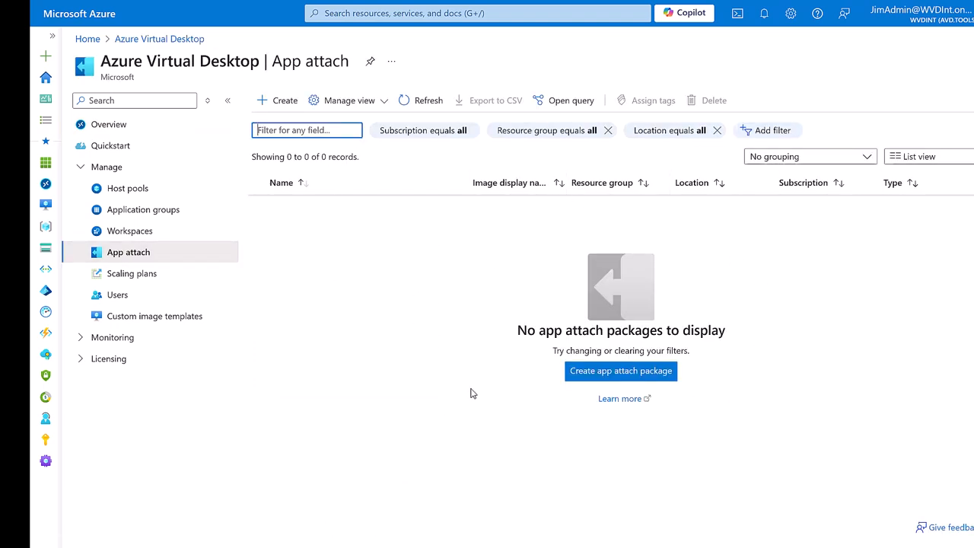
{"action": "mouse_move", "coordinate": [469, 344]}
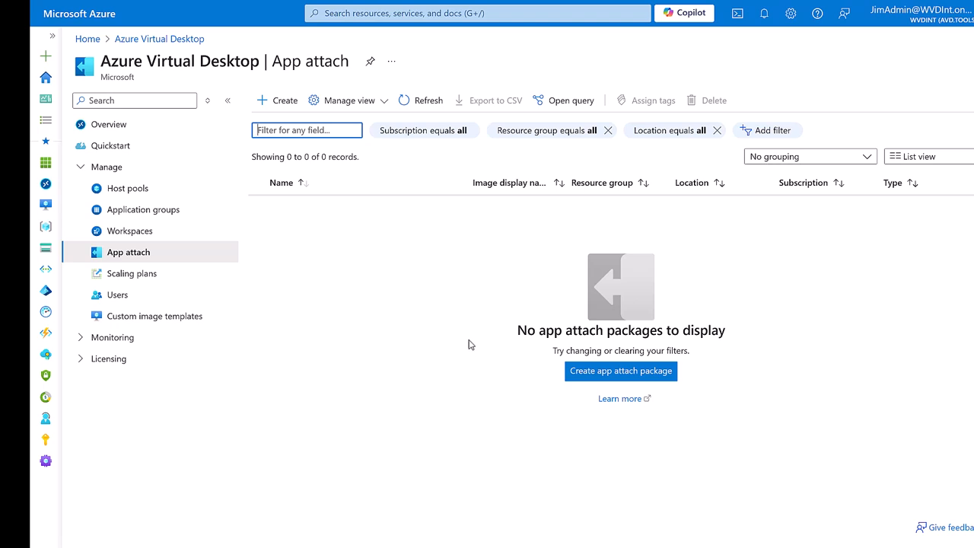
{"action": "mouse_move", "coordinate": [601, 238]}
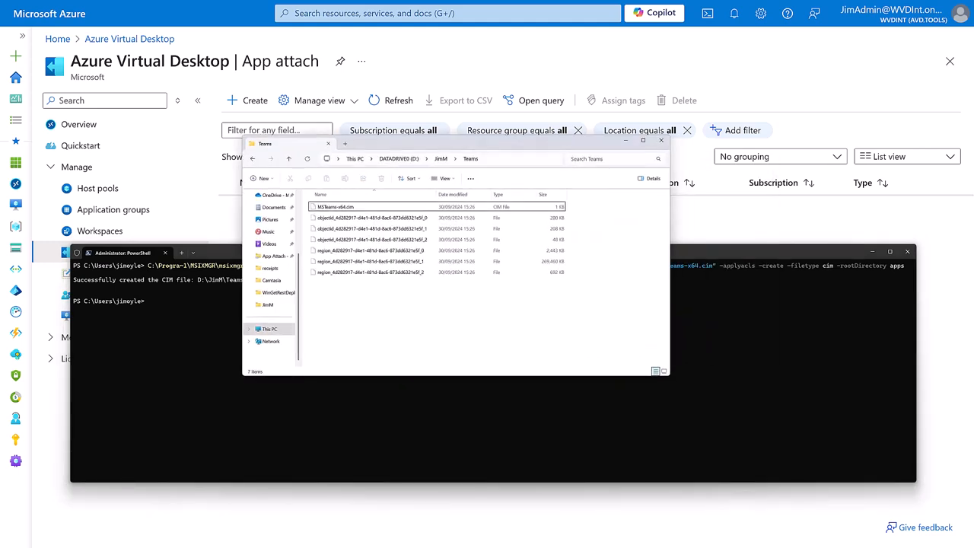
Leave PowerShell after the Teams CIM image is created and return to the portal's App attach page
{"action": "left_click", "coordinate": [660, 141]}
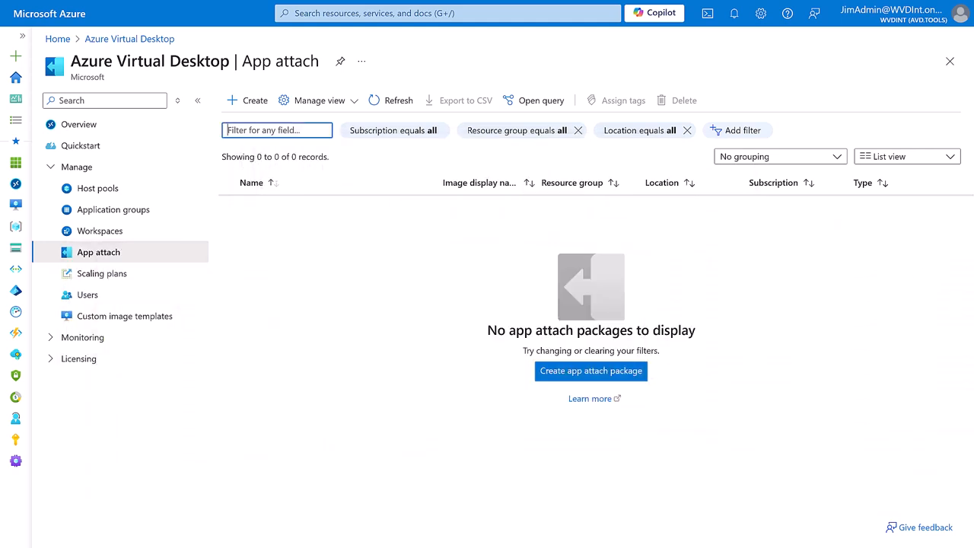
{"action": "mouse_move", "coordinate": [970, 276]}
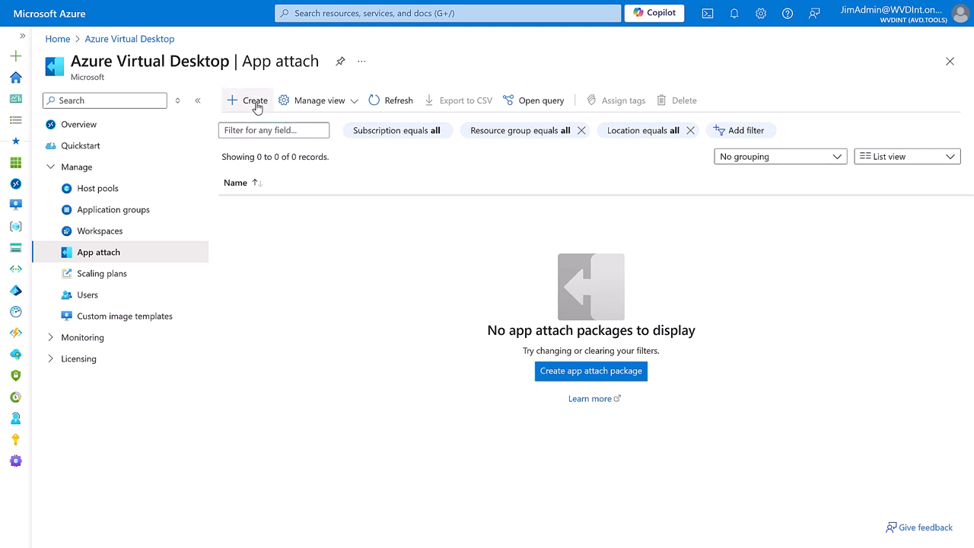
Start a new app attach package for the YouTube host pool using storage account avdtoolsmsix
{"action": "left_click", "coordinate": [255, 99]}
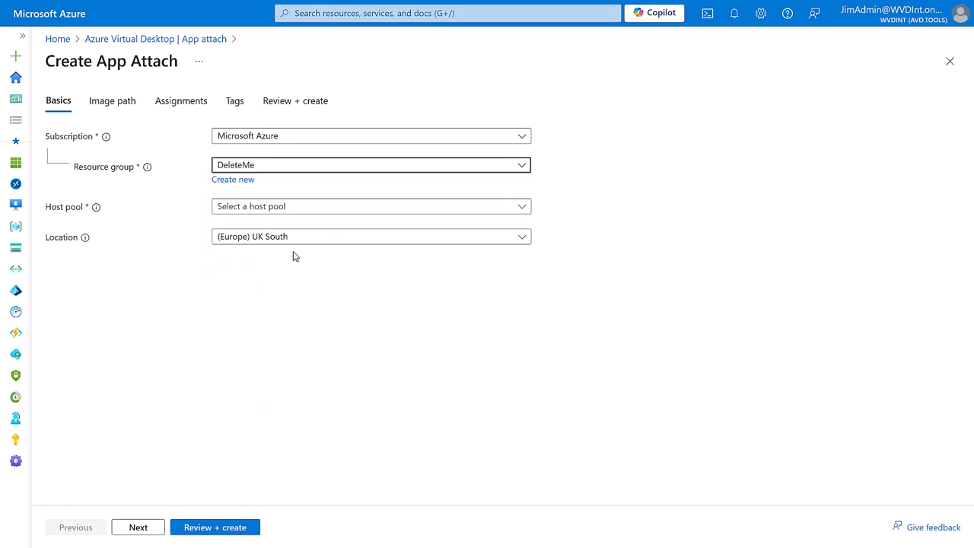
{"action": "left_click", "coordinate": [371, 206]}
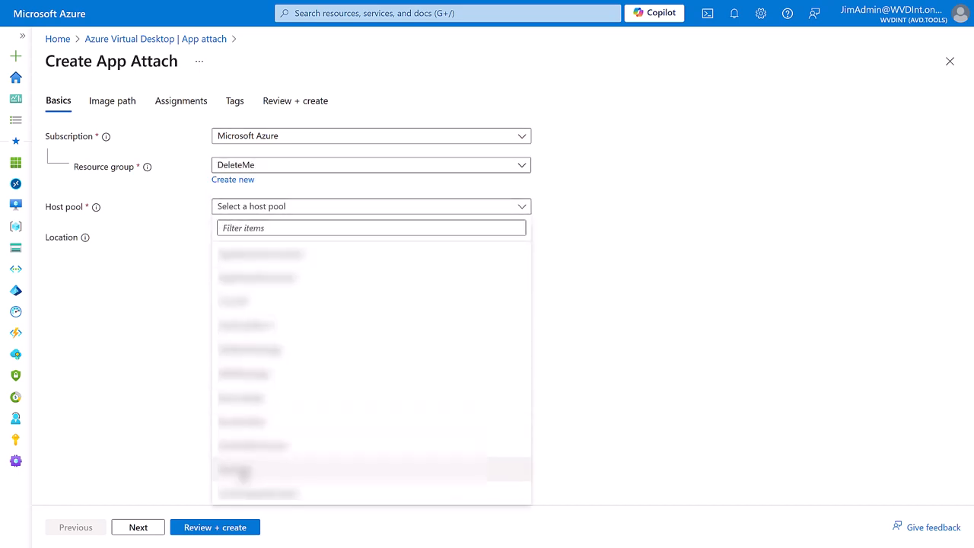
{"action": "left_click", "coordinate": [236, 465]}
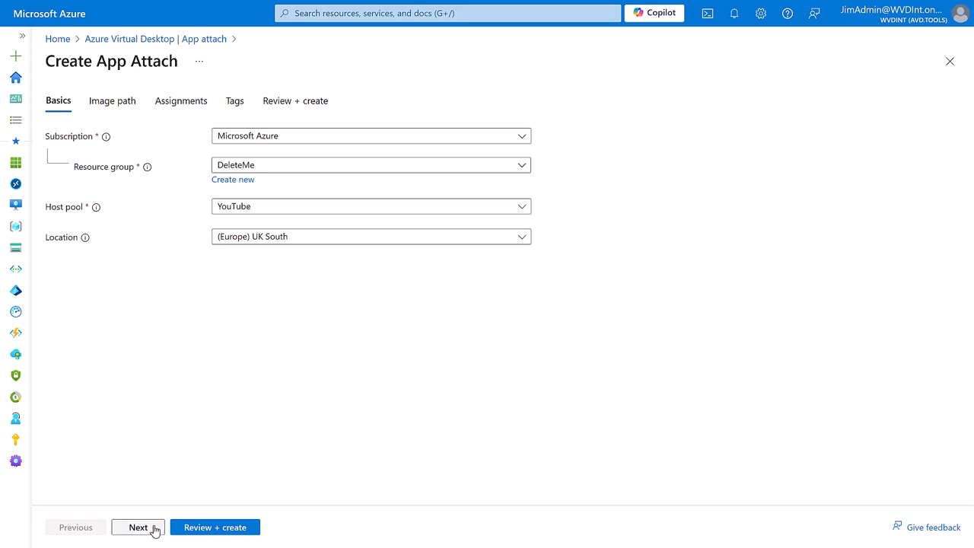
{"action": "left_click", "coordinate": [143, 526]}
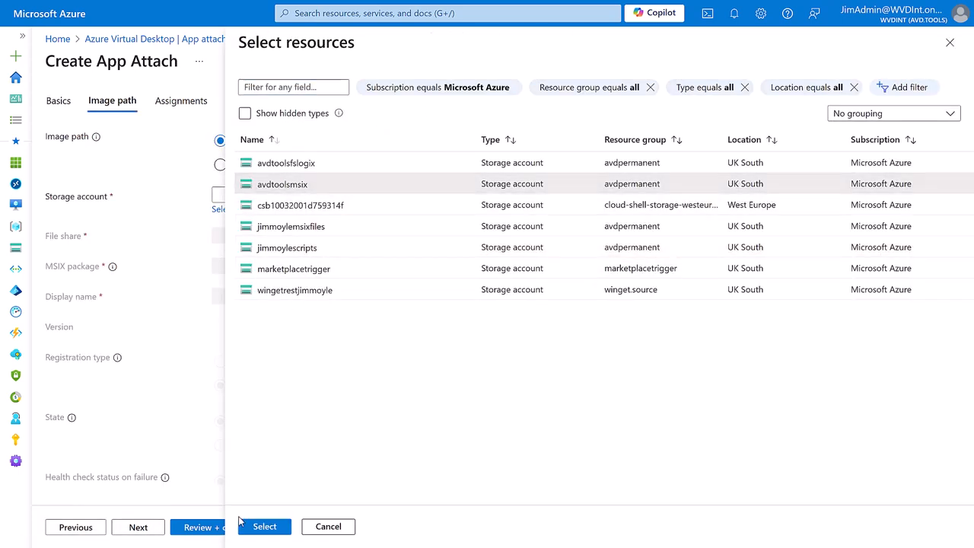
{"action": "left_click", "coordinate": [264, 526]}
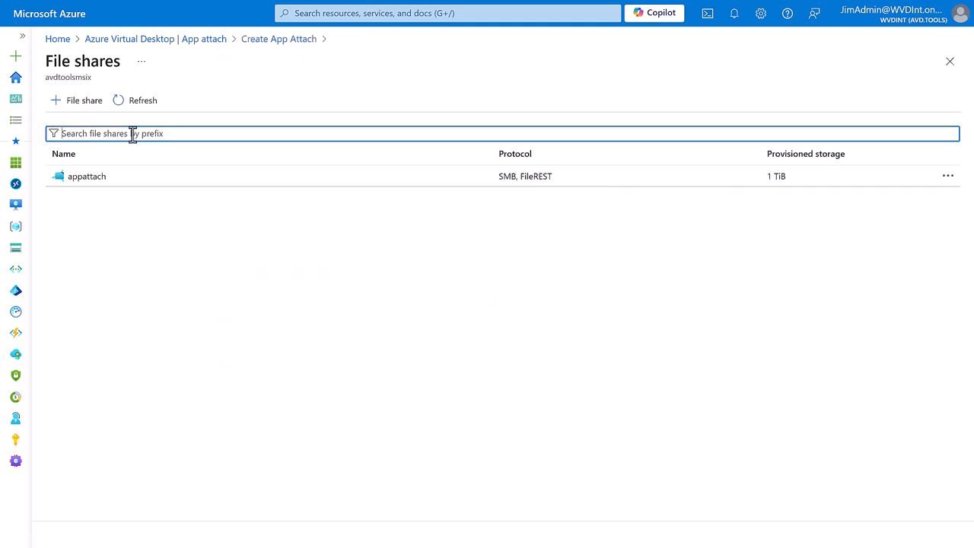
Set the image path to MSTeams-x64.cim in the appattach share's AppAttachPackages/MSTeams folder
{"action": "left_click", "coordinate": [87, 175]}
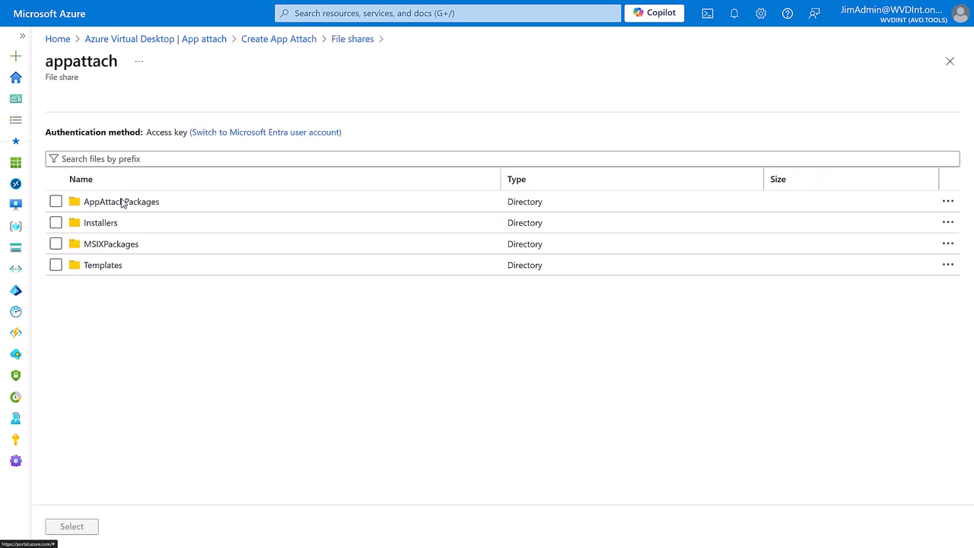
{"action": "double_click", "coordinate": [121, 201]}
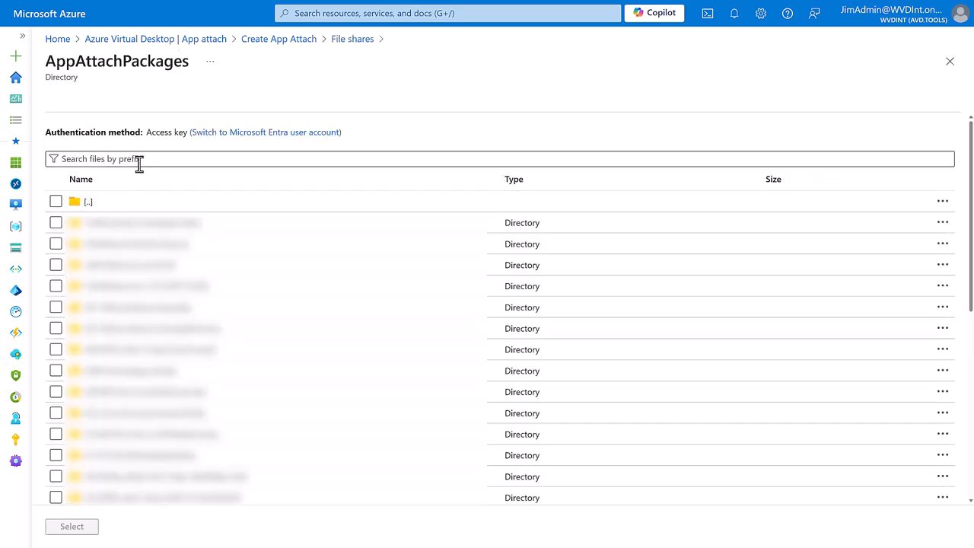
{"action": "type", "text": "MSTeams"}
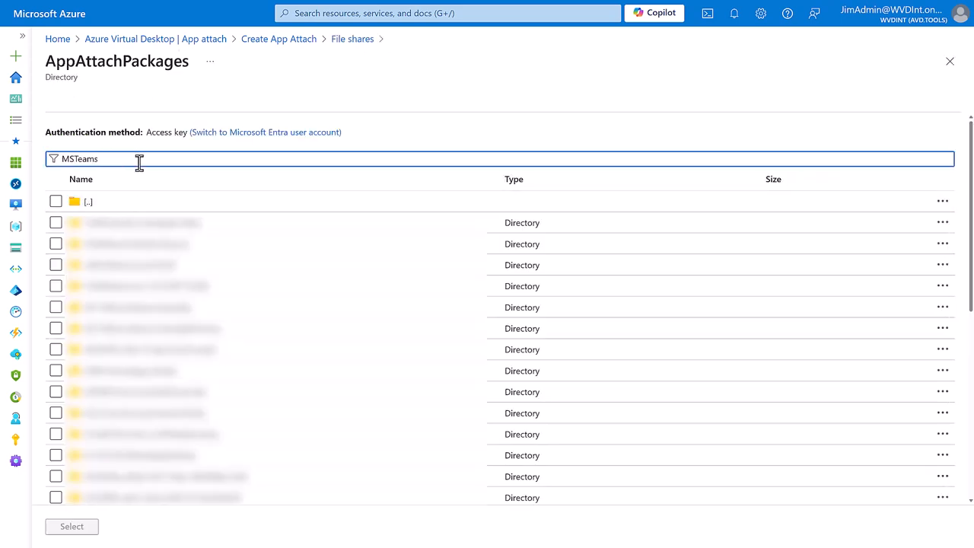
{"action": "type", "text": "MSTeams"}
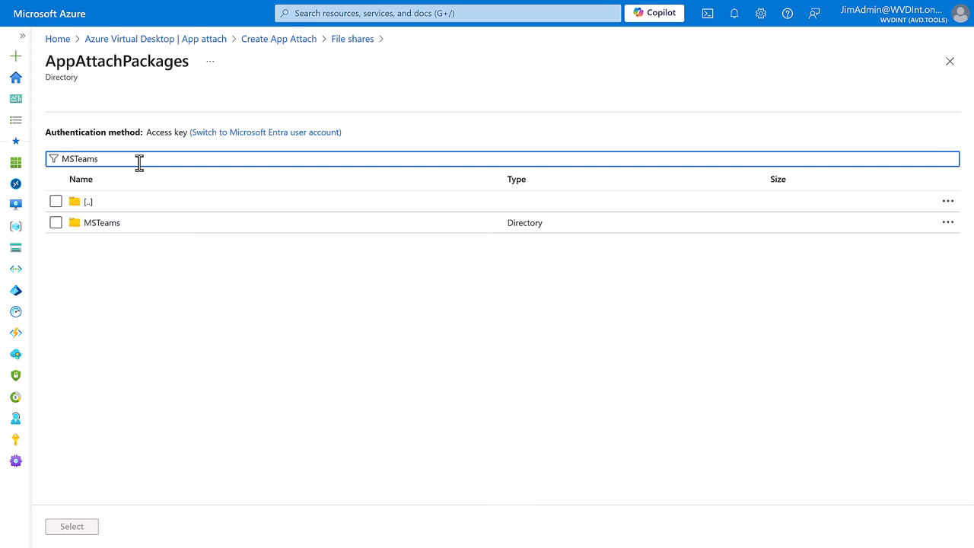
{"action": "double_click", "coordinate": [101, 222]}
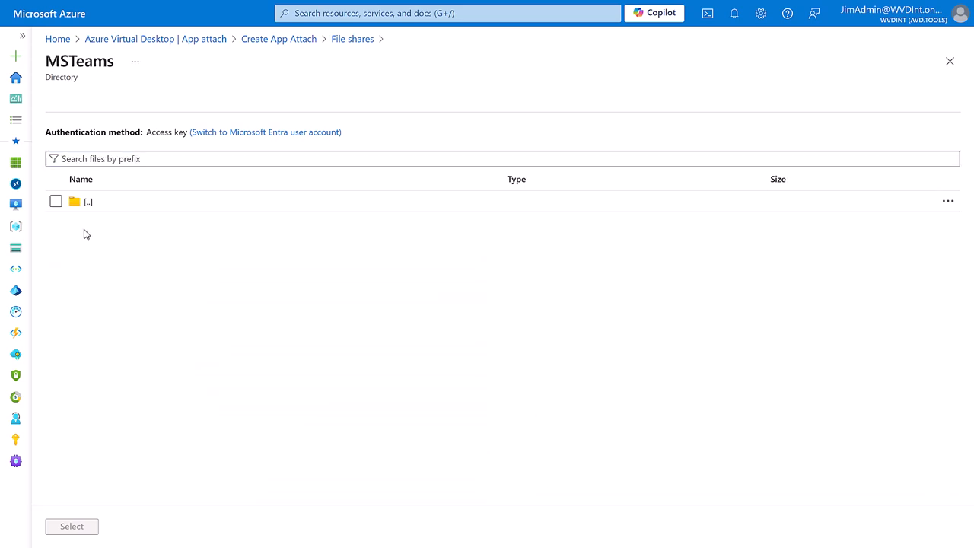
{"action": "left_click", "coordinate": [87, 200]}
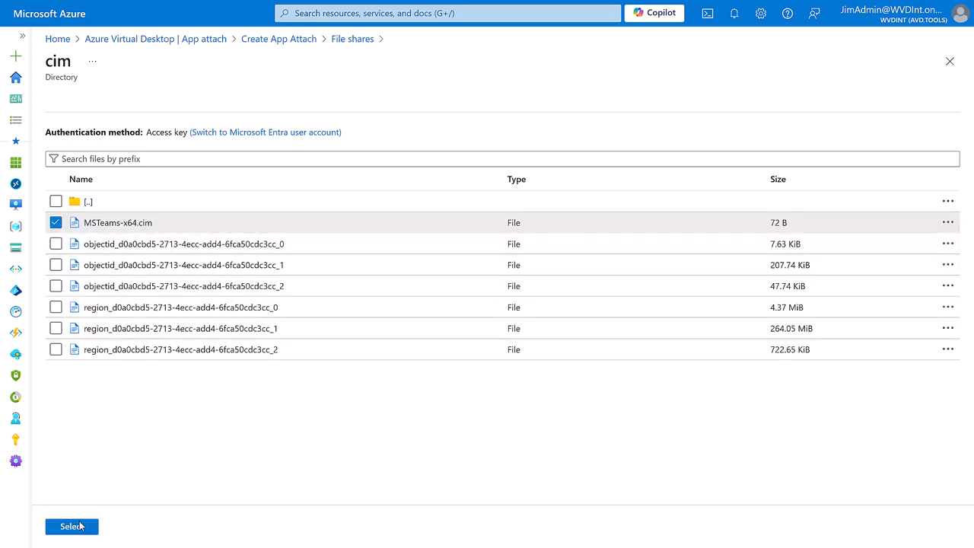
{"action": "left_click", "coordinate": [69, 526]}
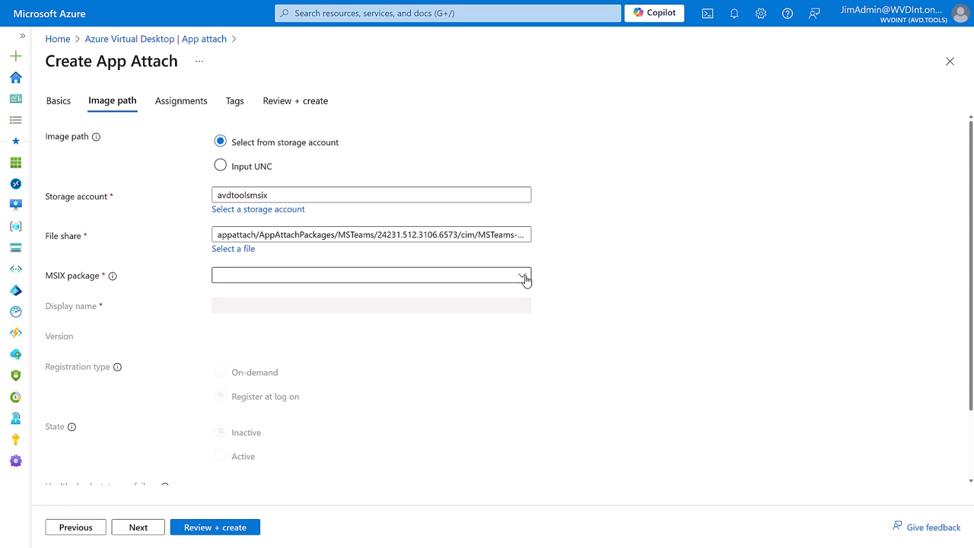
Pick MSTeams 24231 x64, name it Microsoft Teams, register at log on, Active, health check not fail
{"action": "left_click", "coordinate": [524, 277]}
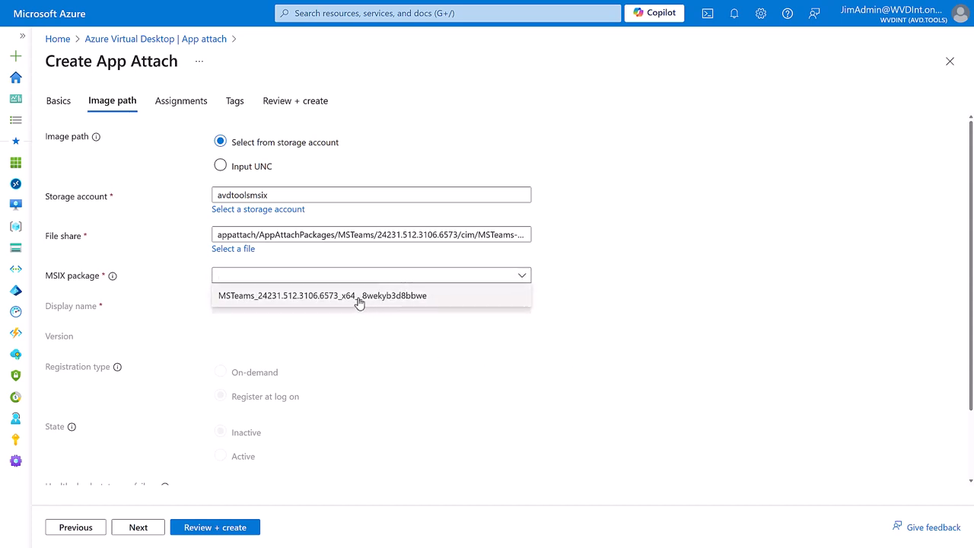
{"action": "left_click", "coordinate": [355, 295]}
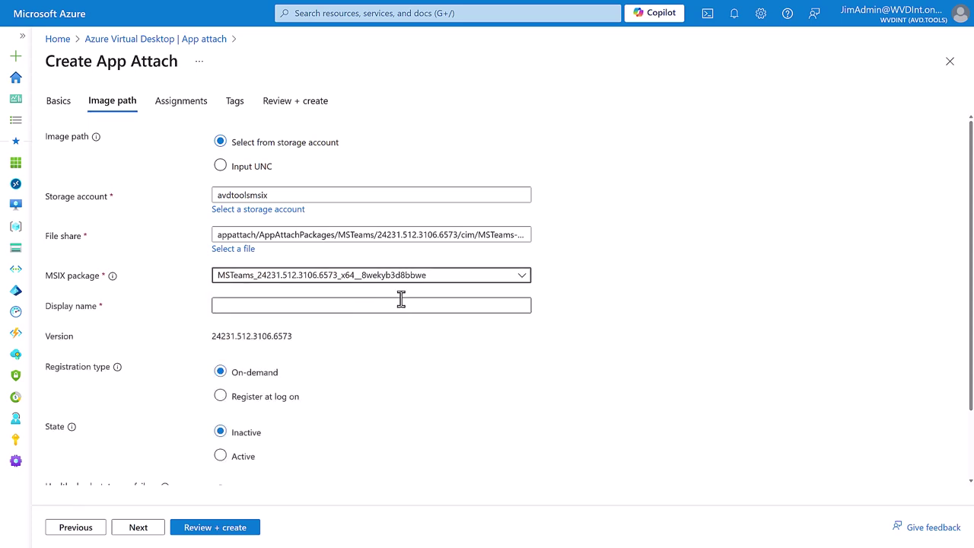
{"action": "mouse_move", "coordinate": [424, 300]}
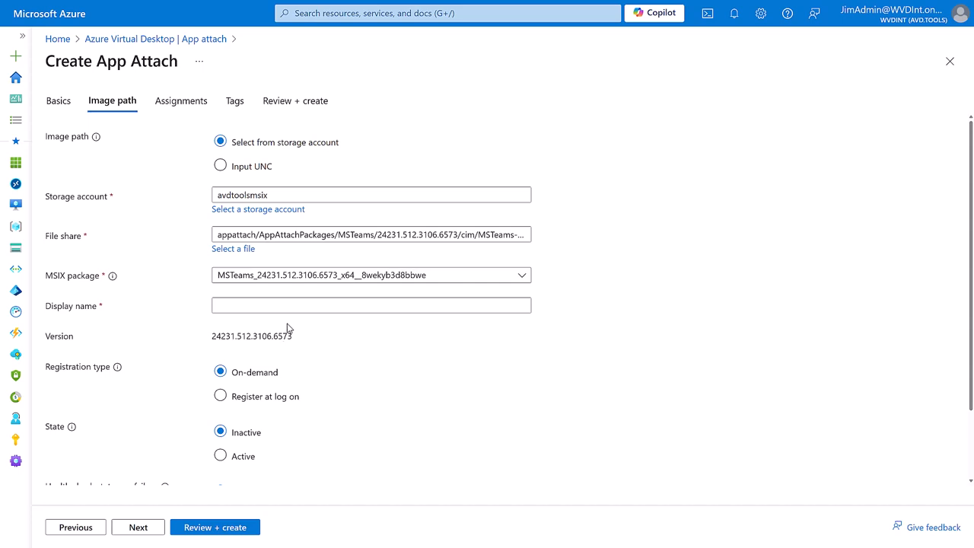
{"action": "left_click", "coordinate": [371, 305]}
{"action": "type", "text": "Microsoft Teams"}
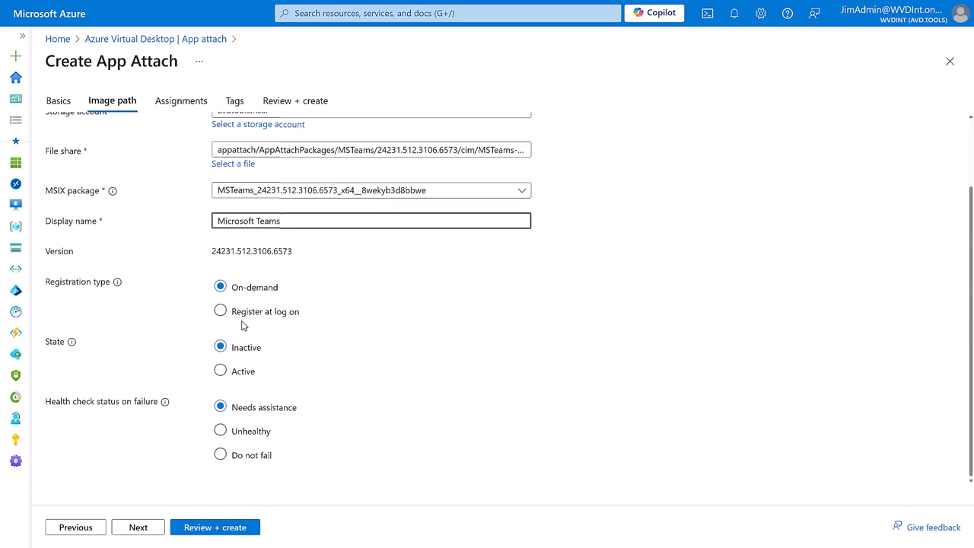
{"action": "left_click", "coordinate": [220, 312]}
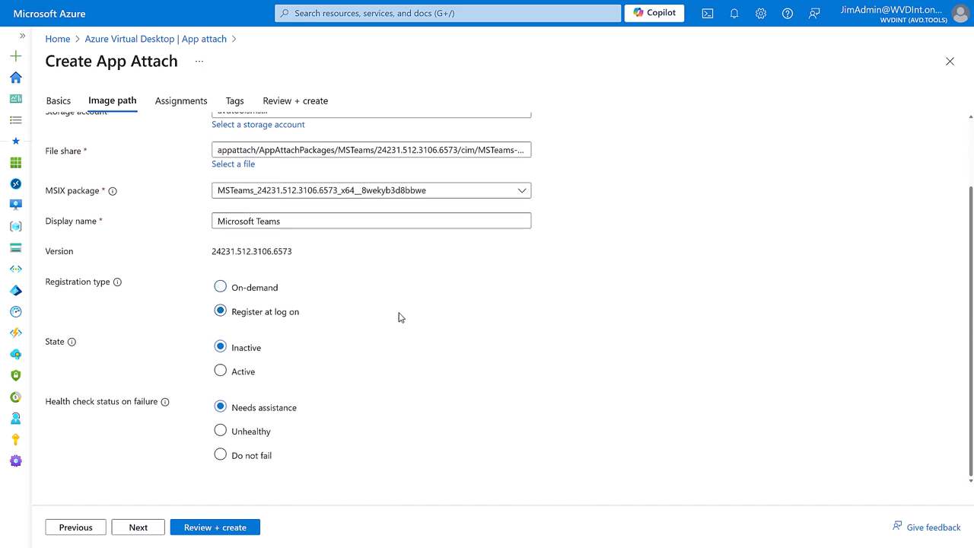
{"action": "left_click", "coordinate": [220, 371]}
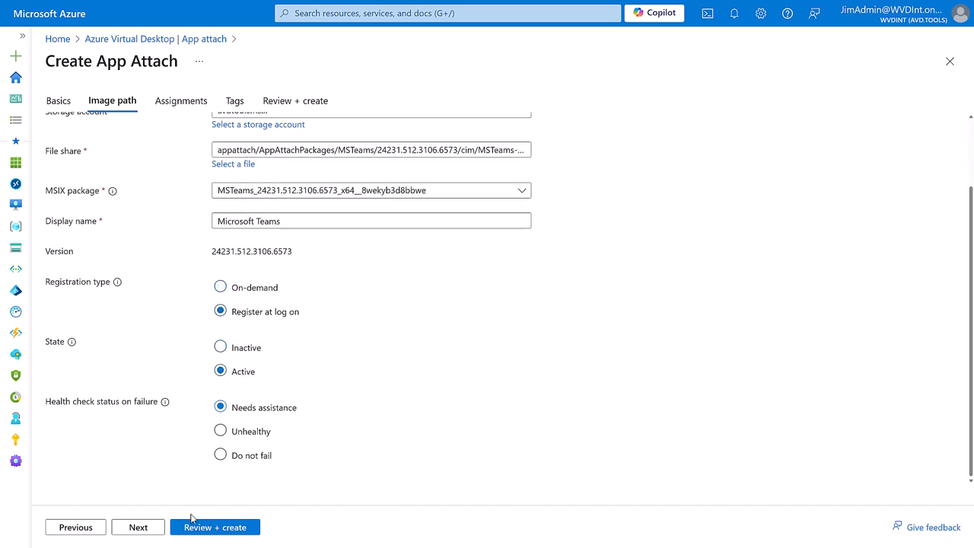
{"action": "mouse_move", "coordinate": [261, 294]}
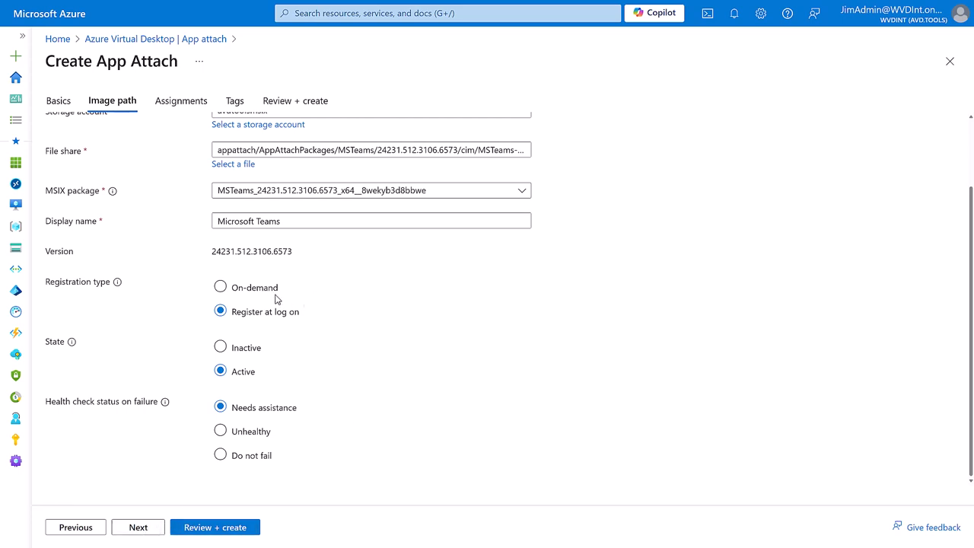
{"action": "mouse_move", "coordinate": [383, 307]}
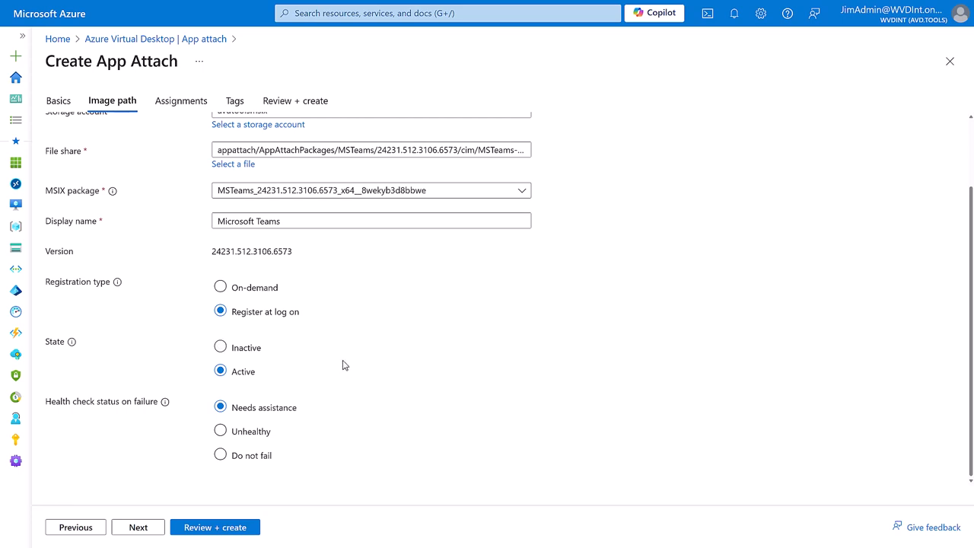
{"action": "mouse_move", "coordinate": [77, 409]}
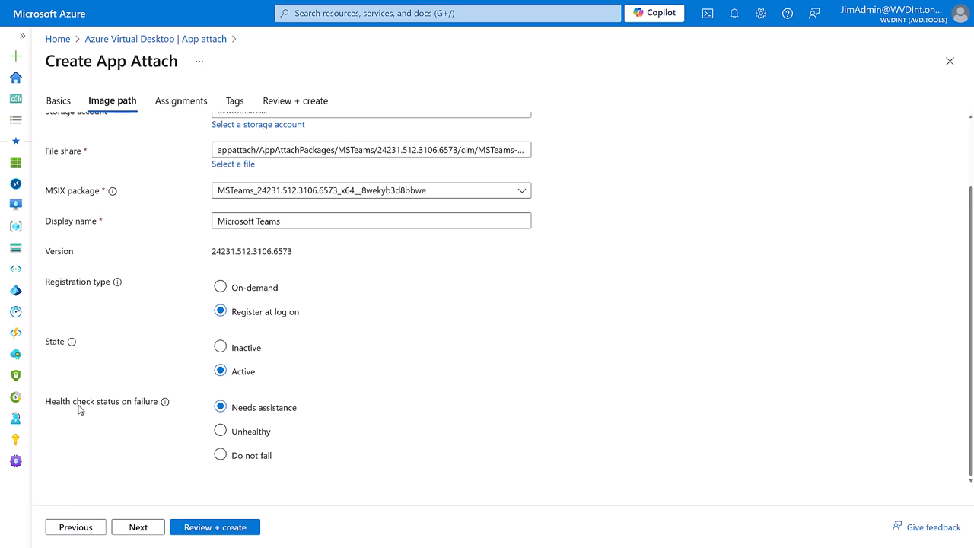
{"action": "mouse_move", "coordinate": [308, 413]}
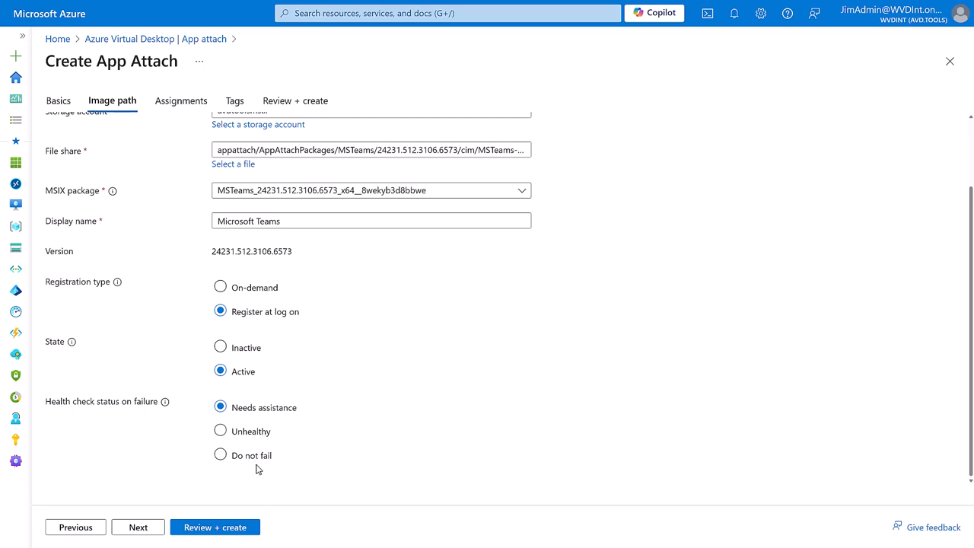
{"action": "left_click", "coordinate": [218, 455]}
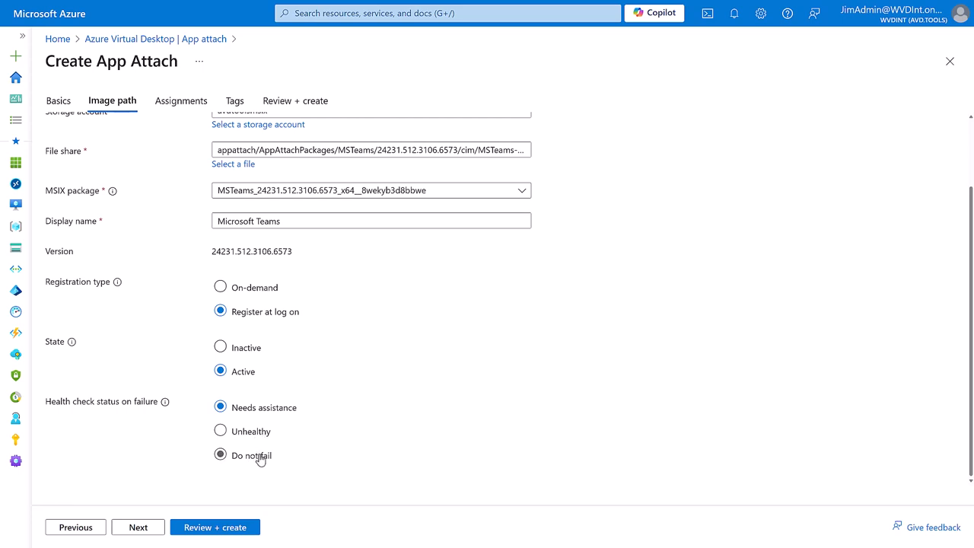
{"action": "left_click", "coordinate": [220, 407]}
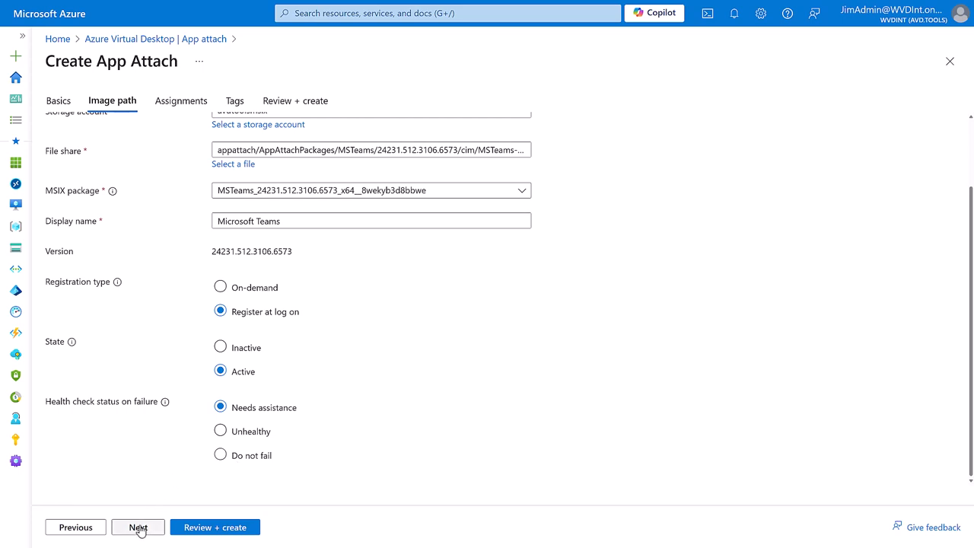
Add the RemoteApp host pool to the package's assignments
{"action": "left_click", "coordinate": [138, 526]}
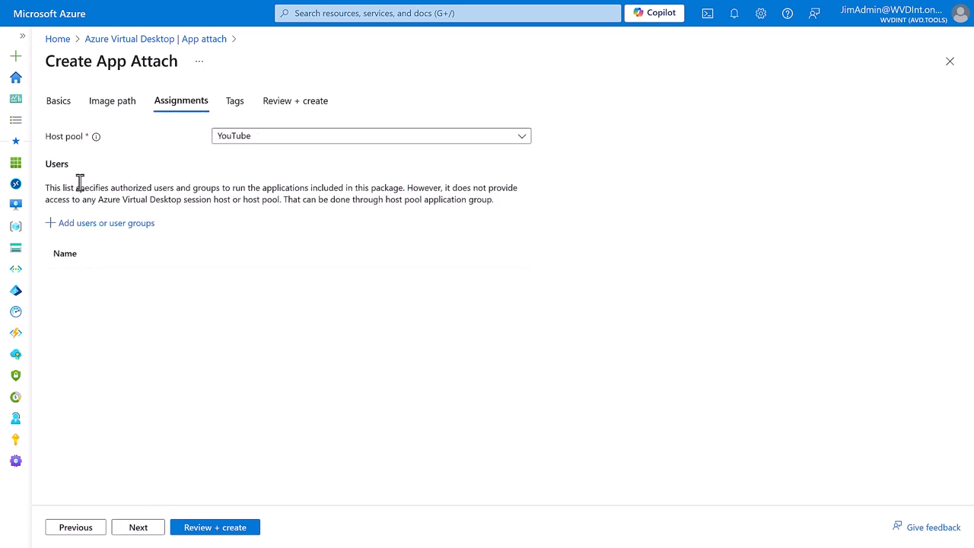
{"action": "left_click", "coordinate": [370, 135]}
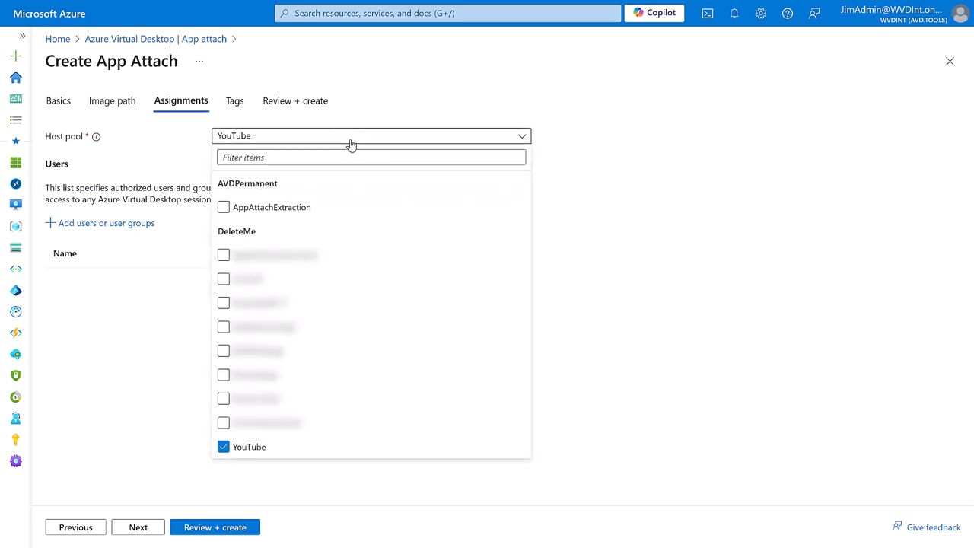
{"action": "left_click", "coordinate": [223, 374]}
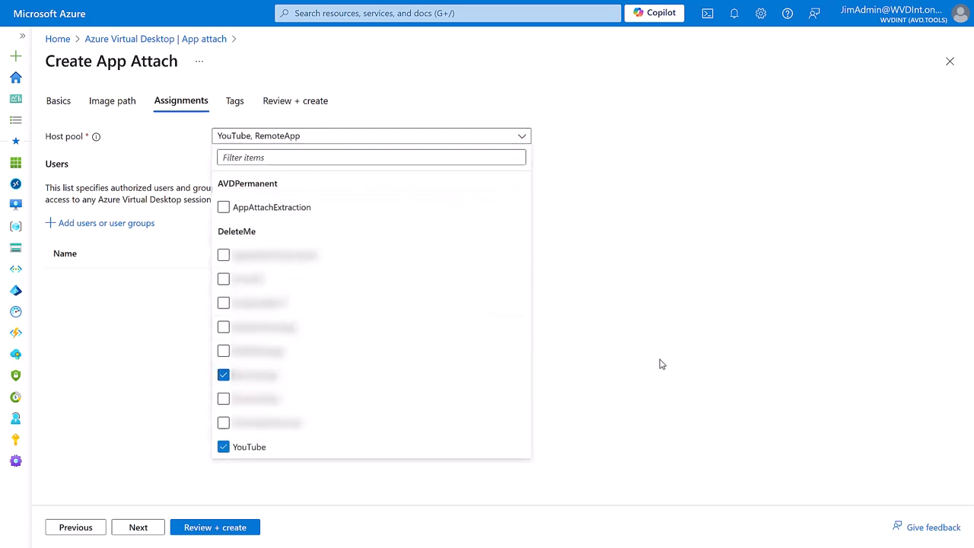
Assign the Teams Users group found by searching 'teams', then continue to Tags
{"action": "left_click", "coordinate": [106, 223]}
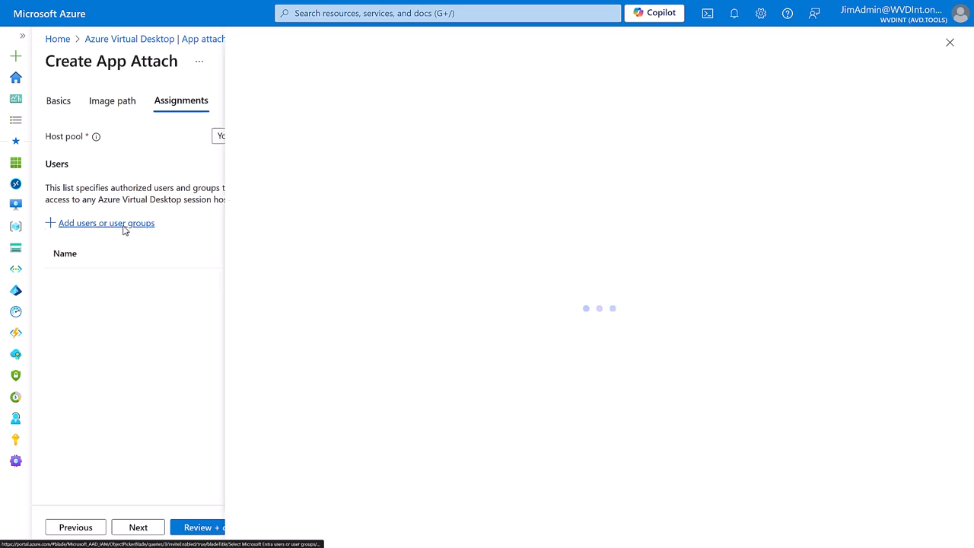
{"action": "left_click", "coordinate": [107, 223]}
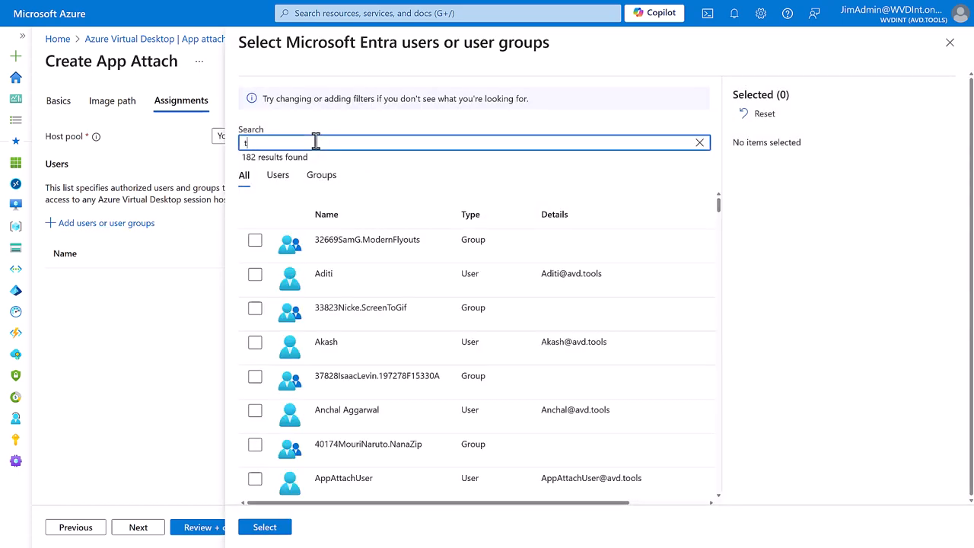
{"action": "type", "text": "team"}
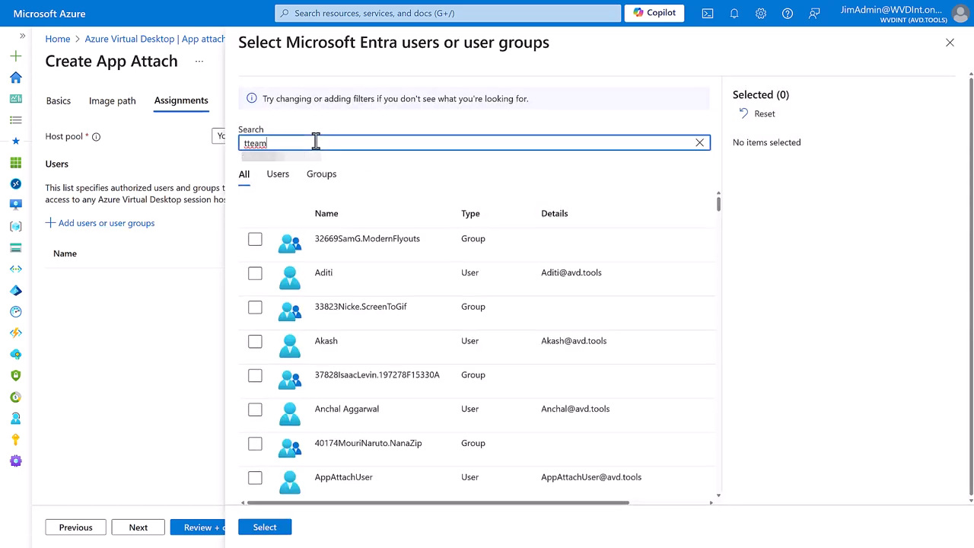
{"action": "left_click", "coordinate": [700, 142]}
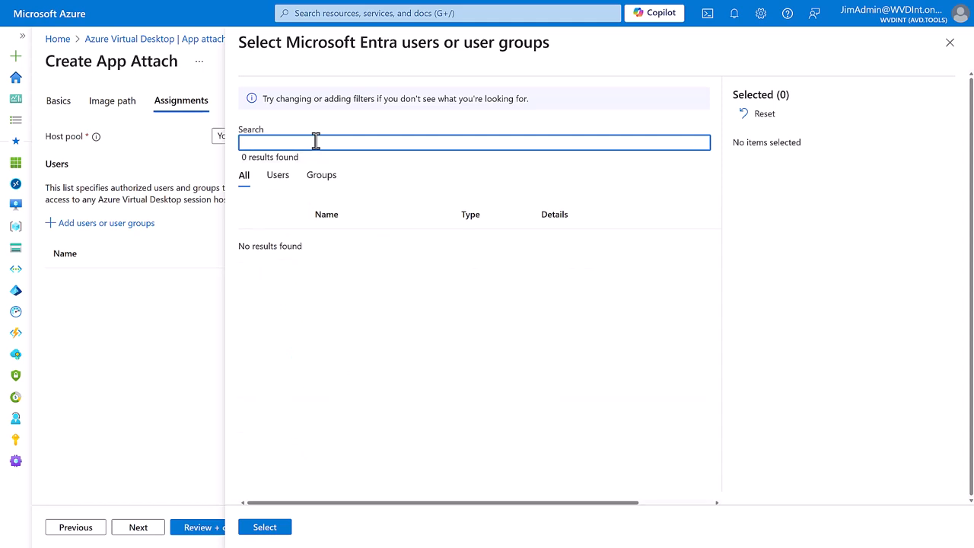
{"action": "type", "text": "teams"}
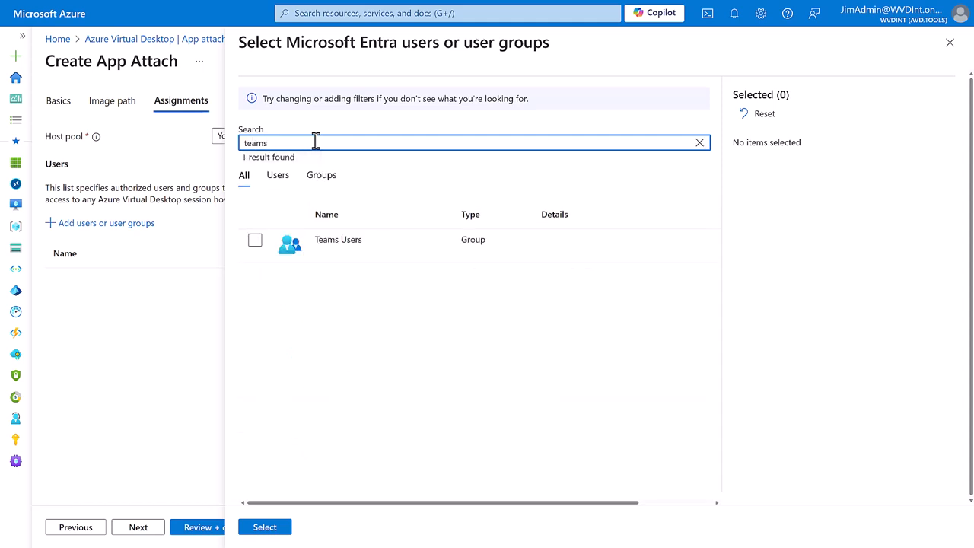
{"action": "left_click", "coordinate": [255, 241]}
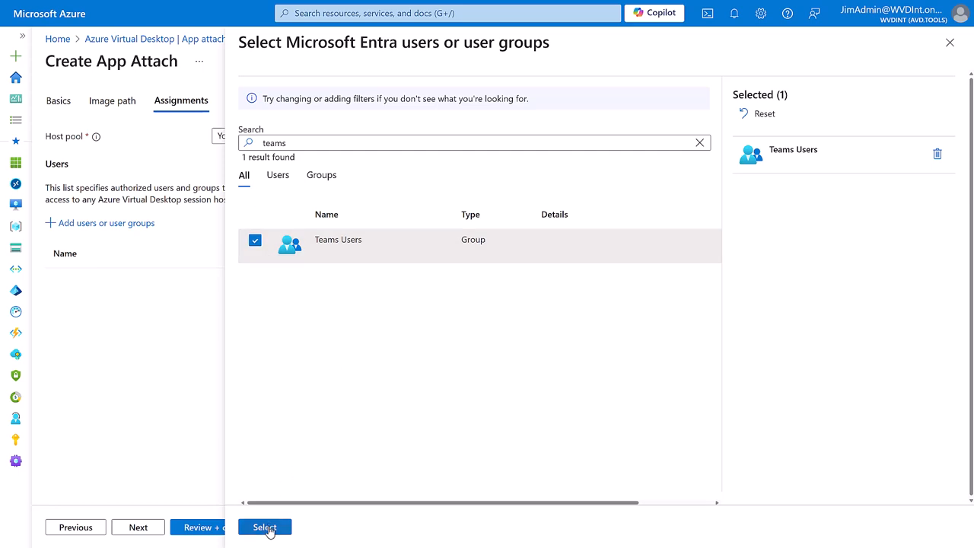
{"action": "left_click", "coordinate": [265, 527]}
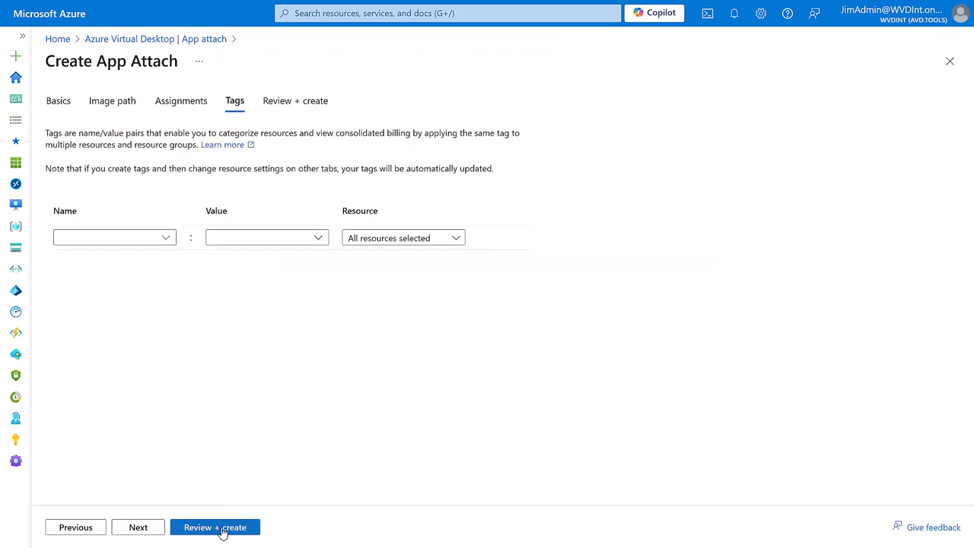
Review and create the Microsoft Teams app attach package
{"action": "left_click", "coordinate": [216, 526]}
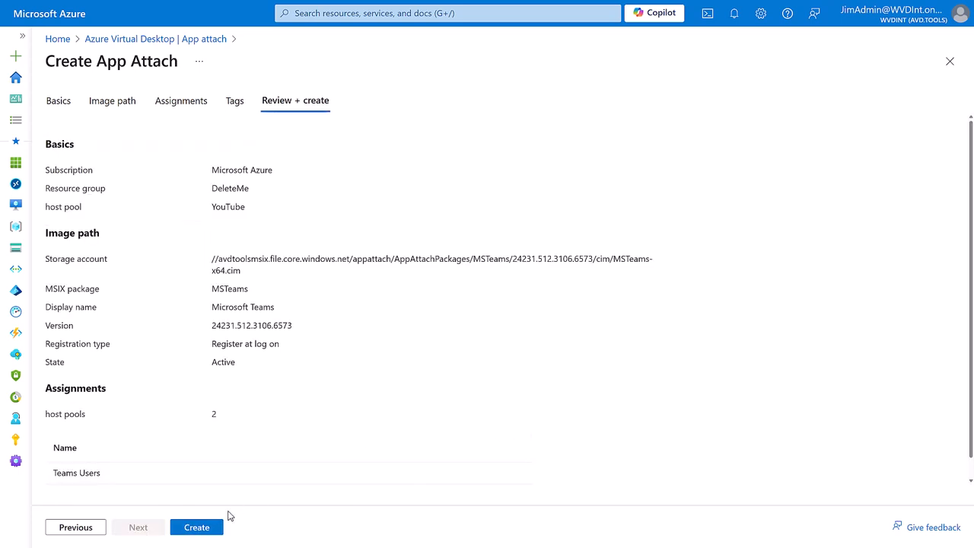
{"action": "left_click", "coordinate": [197, 527]}
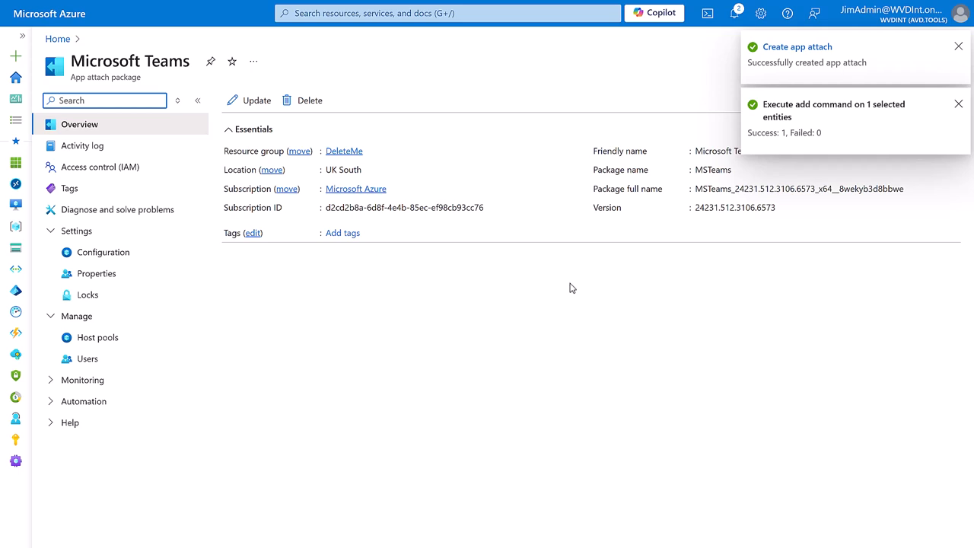
Check the Teams package's Configuration and Properties pages and its dependencies list
{"action": "left_click", "coordinate": [104, 252]}
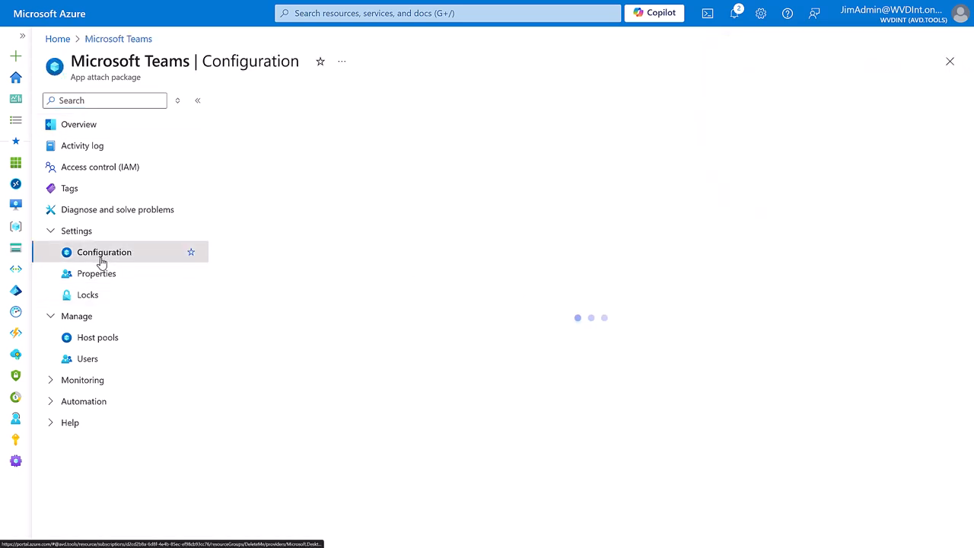
{"action": "left_click", "coordinate": [103, 252]}
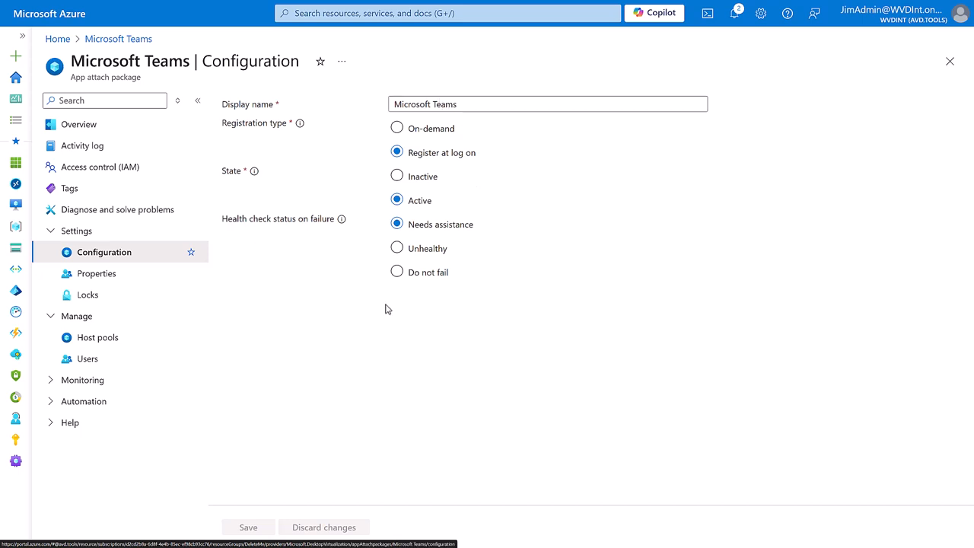
{"action": "left_click", "coordinate": [96, 273]}
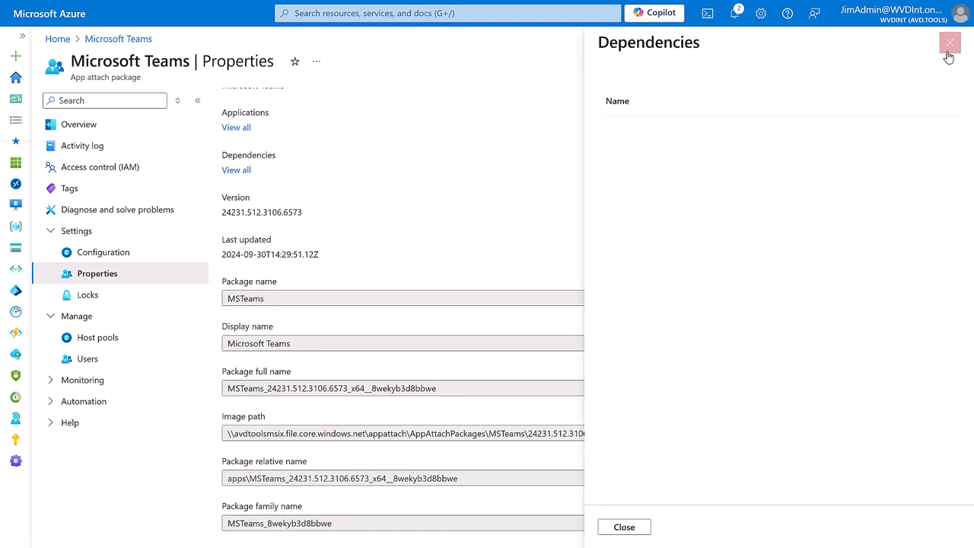
{"action": "left_click", "coordinate": [947, 43]}
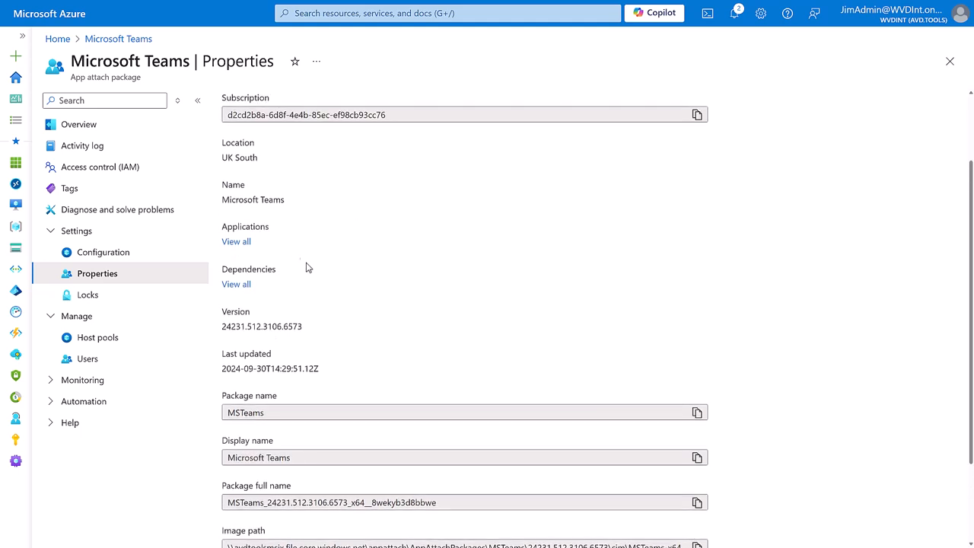
View the package's three included applications, then go back to the Azure Virtual Desktop overview
{"action": "left_click", "coordinate": [235, 242]}
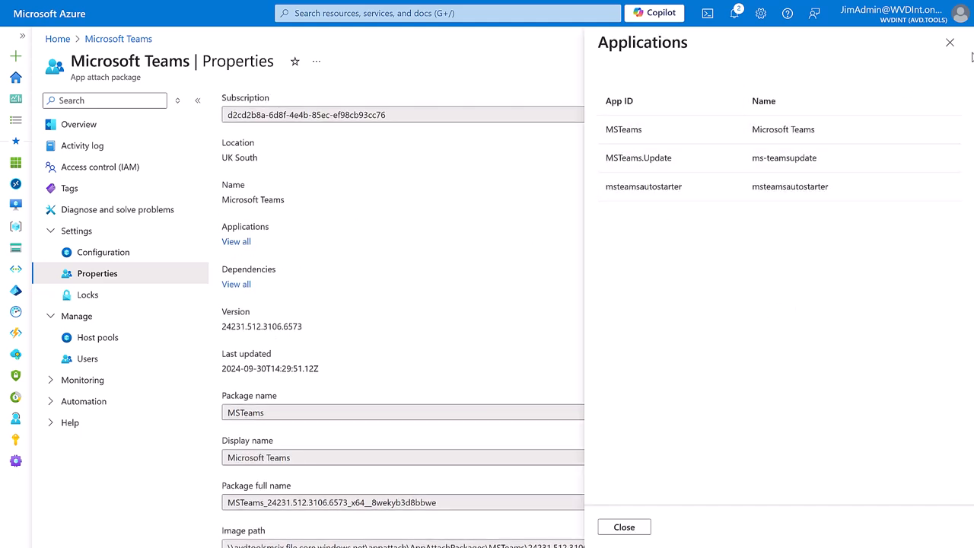
{"action": "left_click", "coordinate": [949, 46]}
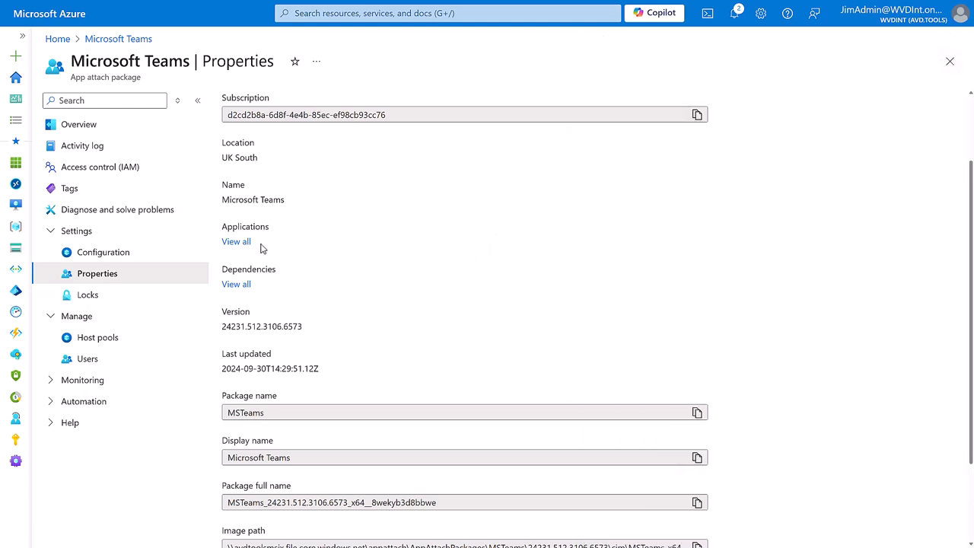
{"action": "mouse_move", "coordinate": [626, 316]}
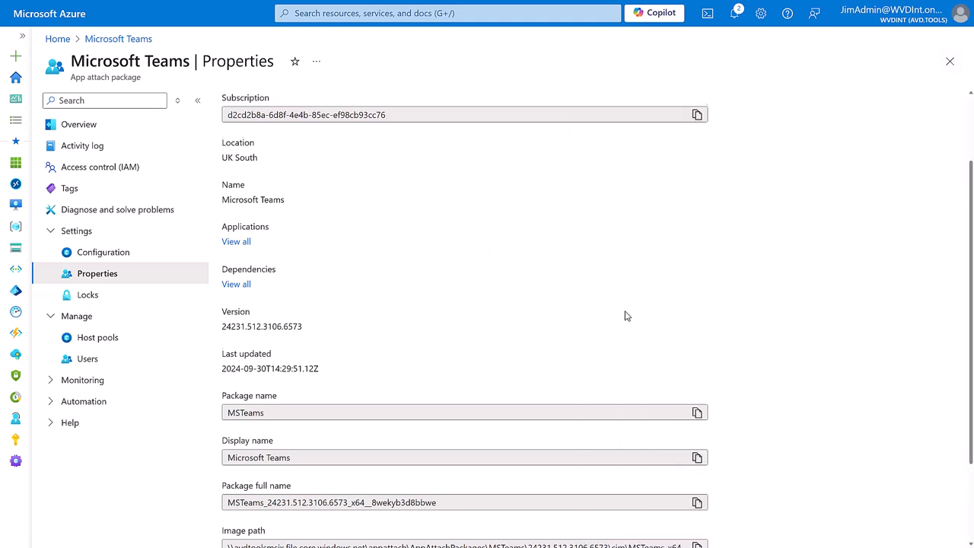
{"action": "scroll", "scroll_direction": "down", "scroll_amount": 3}
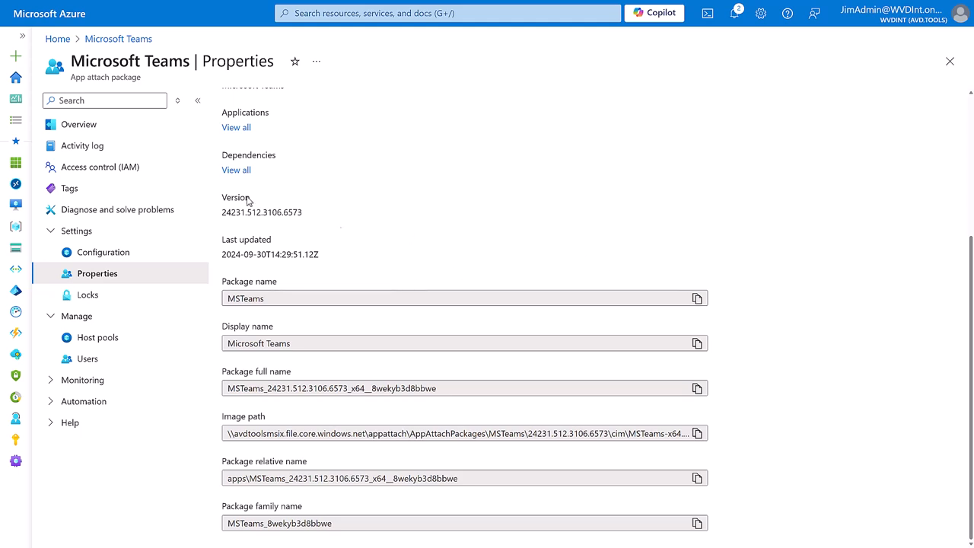
{"action": "mouse_move", "coordinate": [220, 214]}
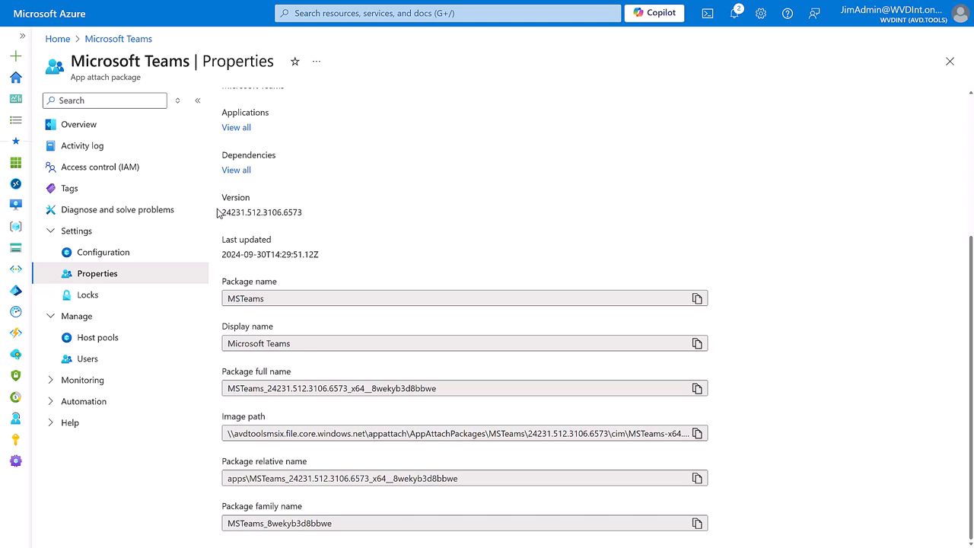
{"action": "mouse_move", "coordinate": [301, 169]}
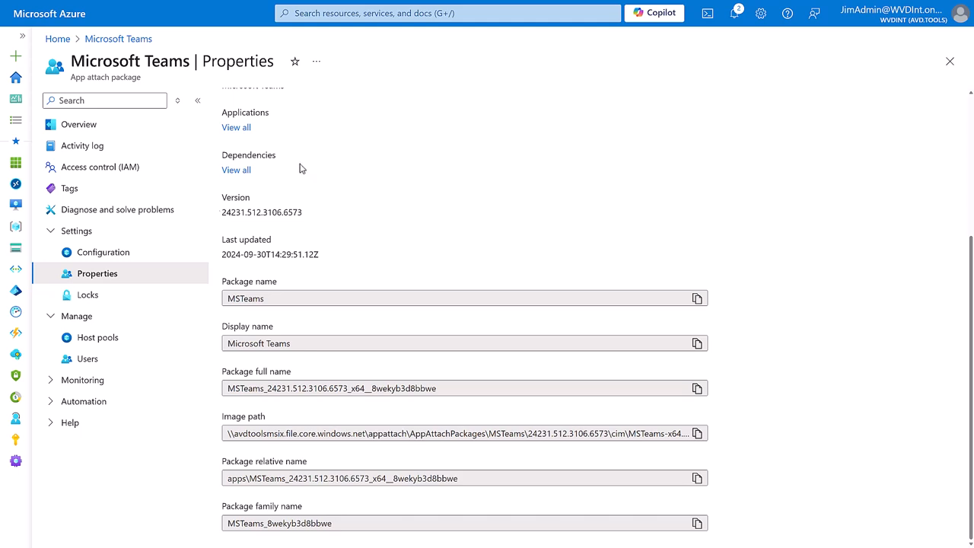
{"action": "mouse_move", "coordinate": [426, 188]}
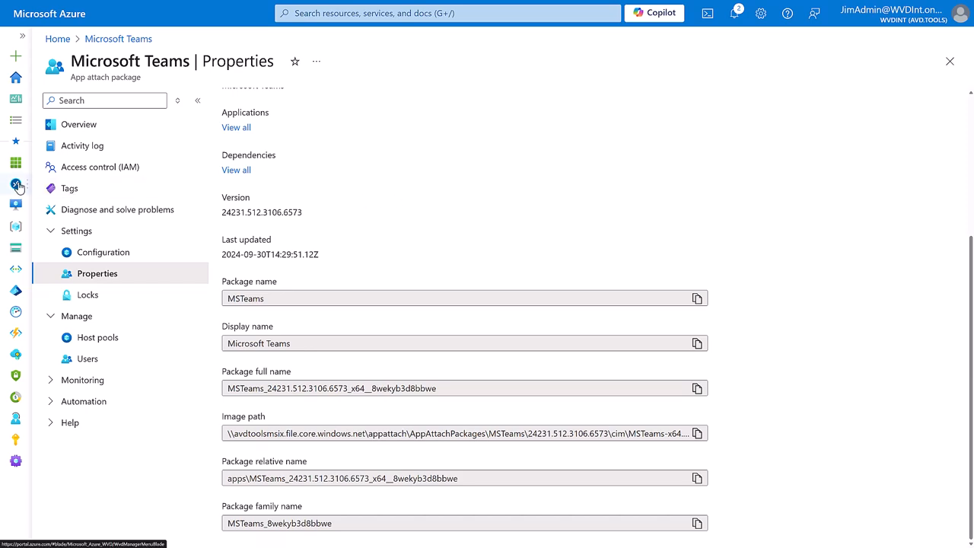
{"action": "left_click", "coordinate": [15, 184]}
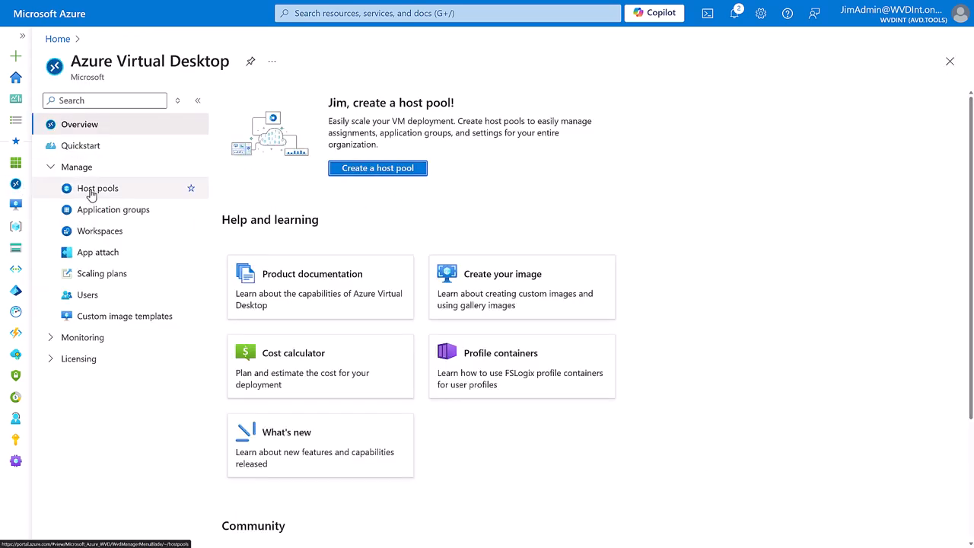
Restart session host YouTube-0.AVD.Tools in the YouTube host pool
{"action": "left_click", "coordinate": [97, 188]}
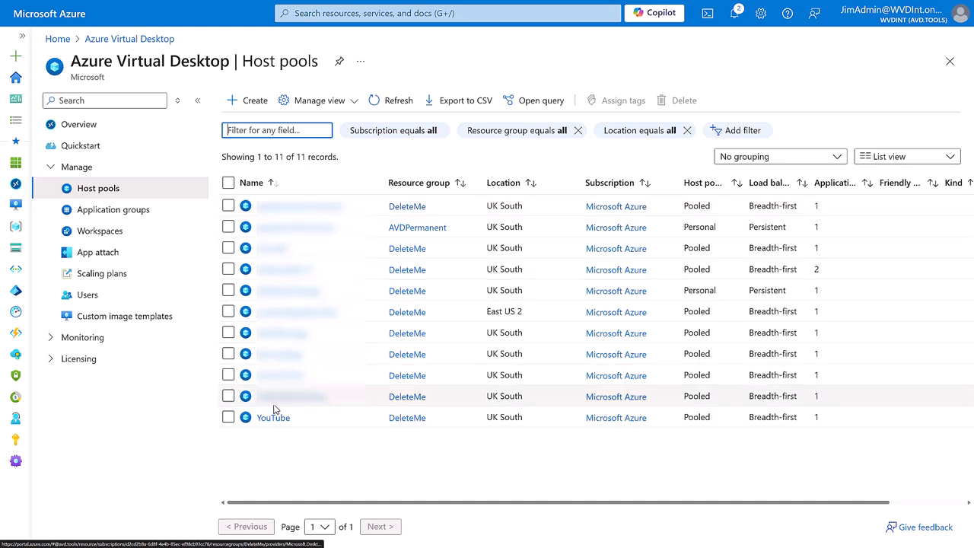
{"action": "left_click", "coordinate": [273, 417]}
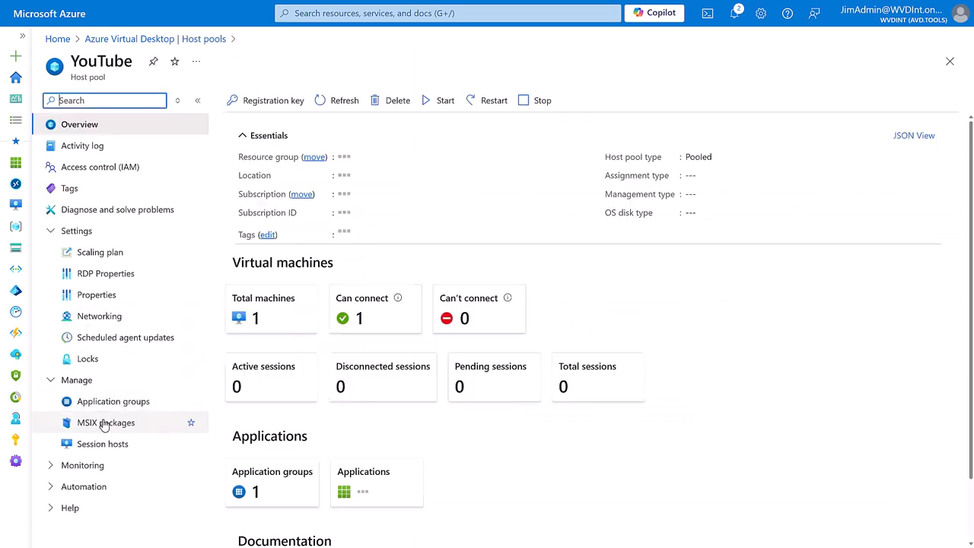
{"action": "left_click", "coordinate": [103, 443]}
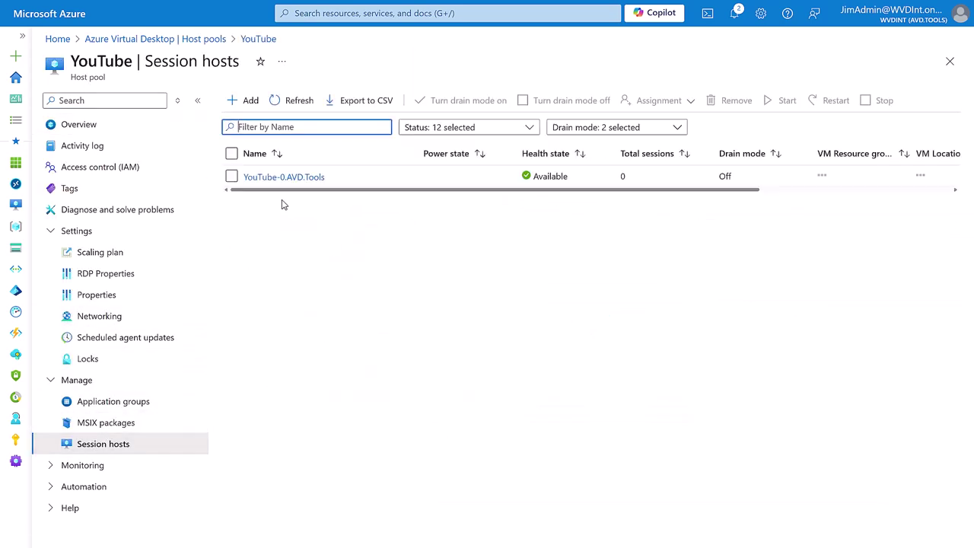
{"action": "left_click", "coordinate": [282, 177]}
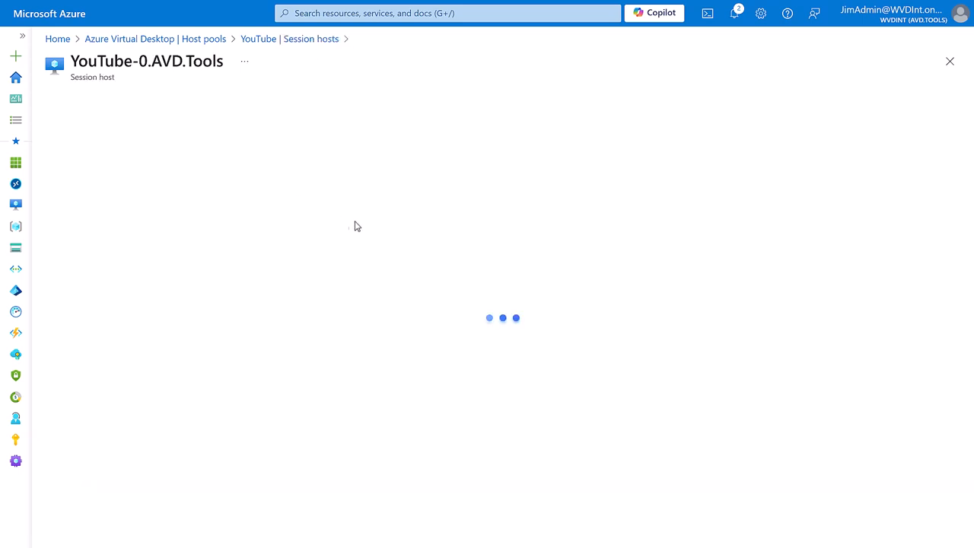
{"action": "left_click", "coordinate": [353, 99]}
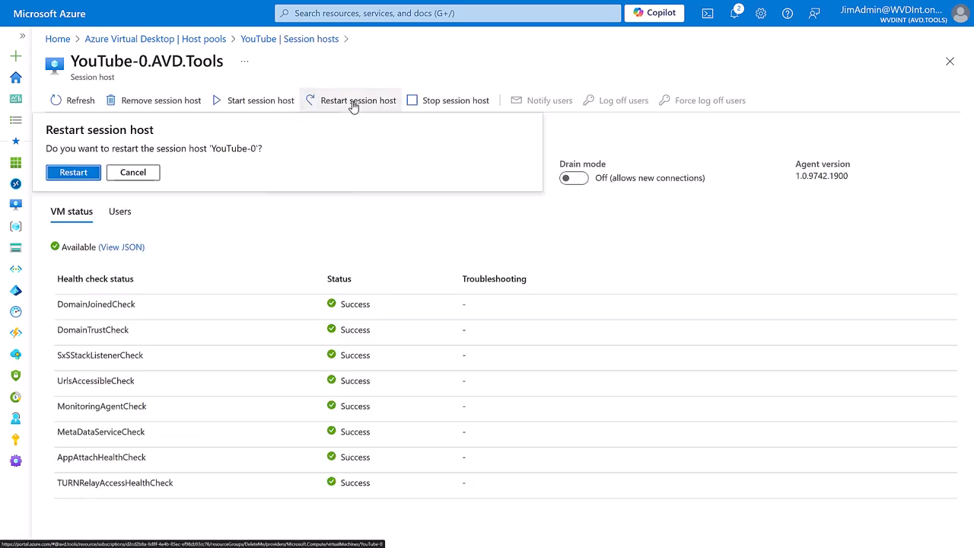
{"action": "left_click", "coordinate": [73, 171]}
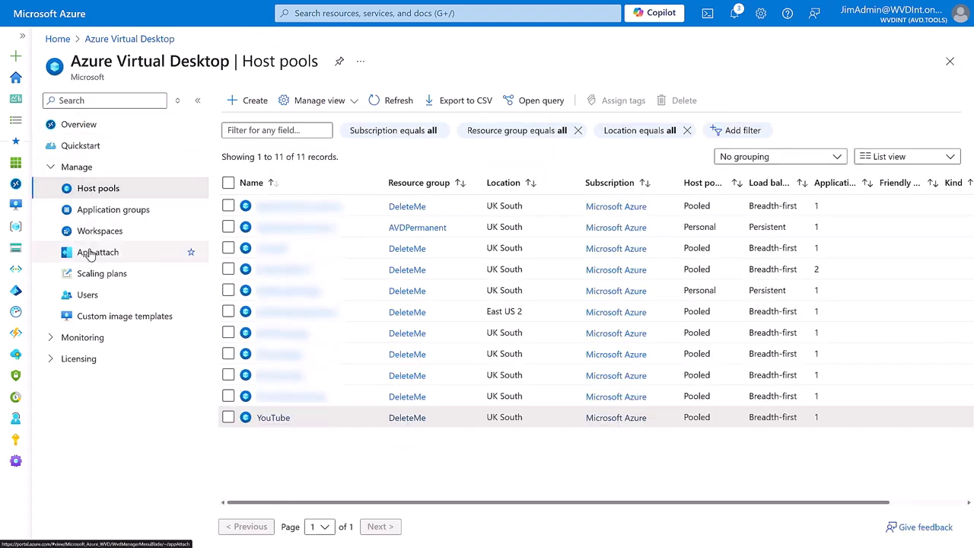
Connect to the YouTube desktop in Windows App and launch Microsoft Teams from Start
{"action": "left_click", "coordinate": [96, 252]}
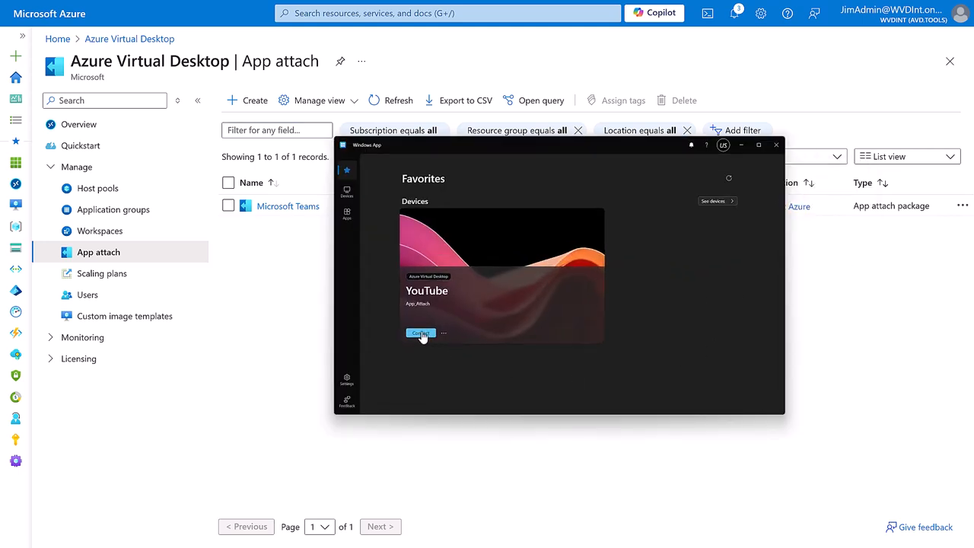
{"action": "left_click", "coordinate": [420, 333]}
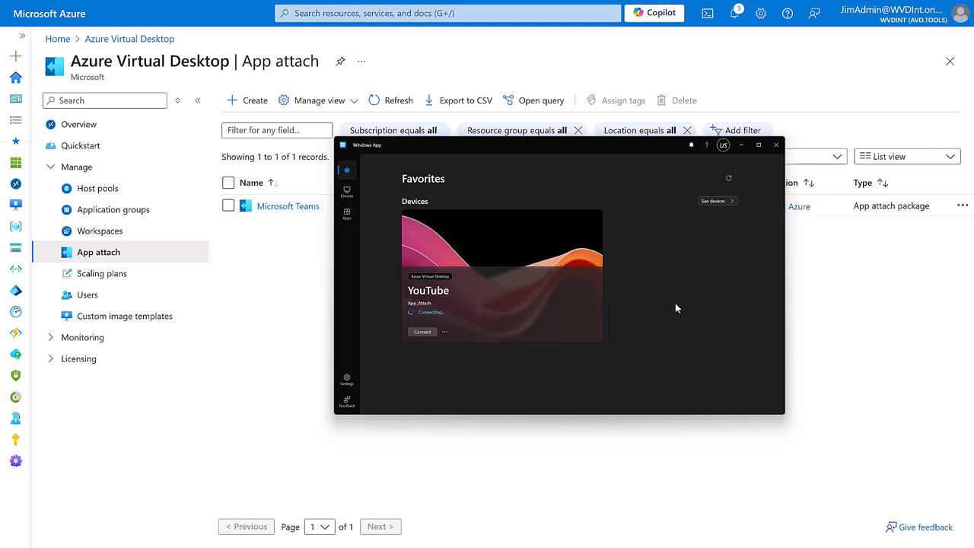
{"action": "left_click", "coordinate": [422, 331]}
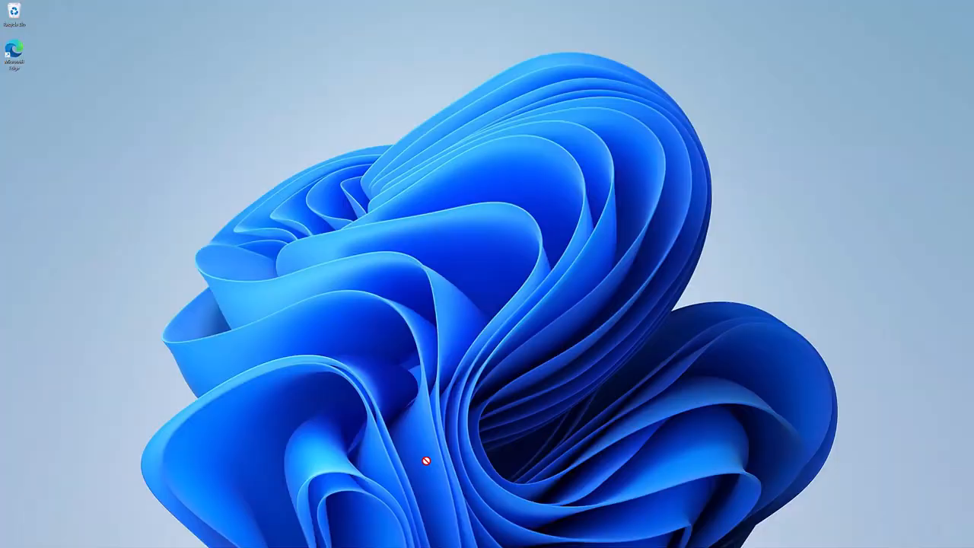
{"action": "left_click", "coordinate": [436, 538]}
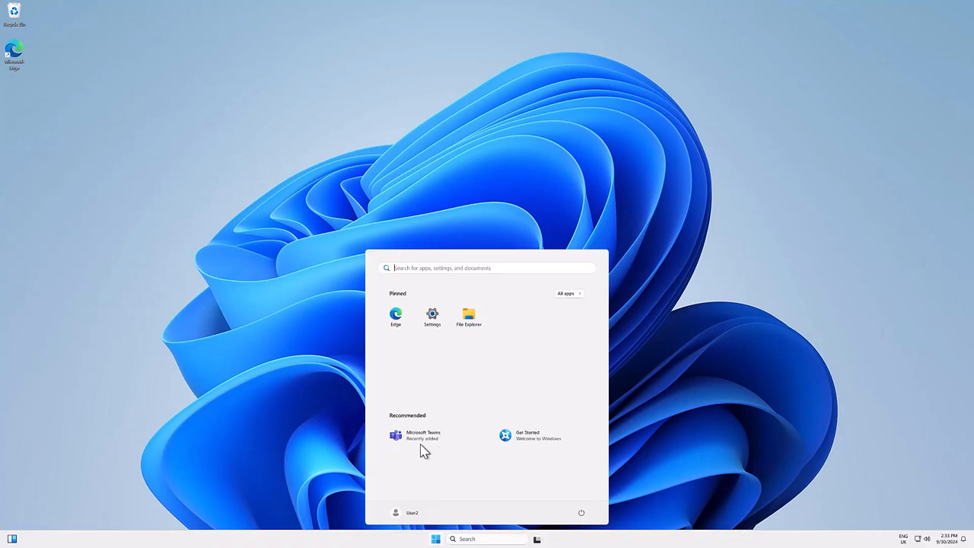
{"action": "mouse_move", "coordinate": [421, 442]}
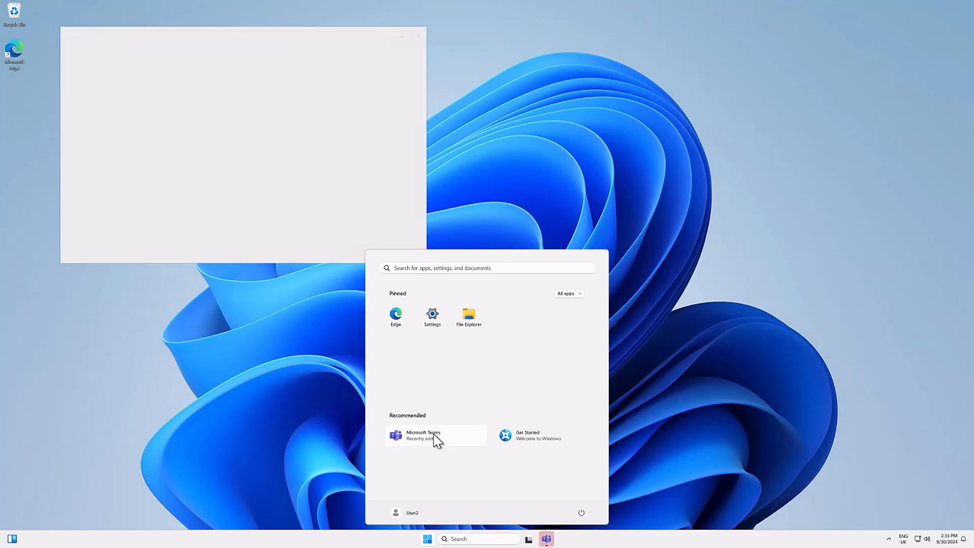
{"action": "left_click", "coordinate": [423, 435]}
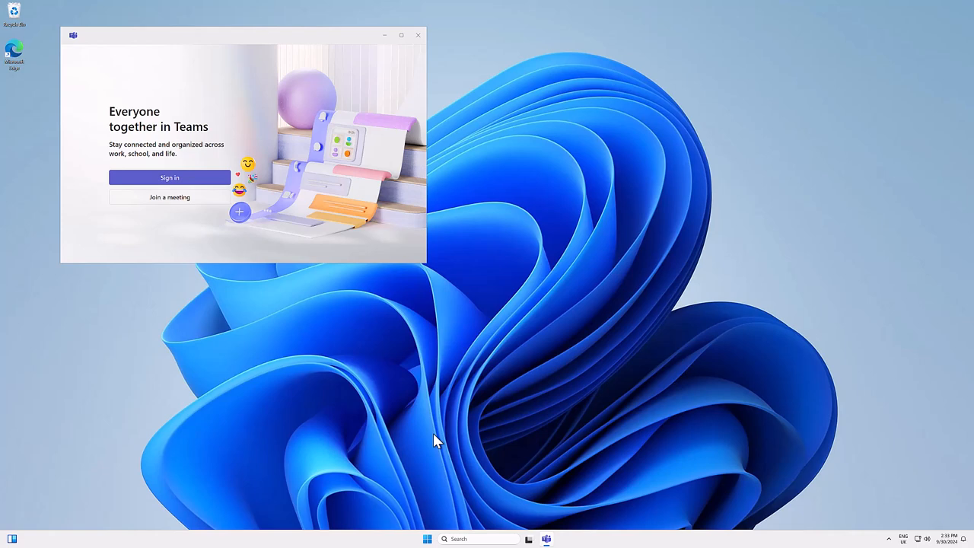
{"action": "mouse_move", "coordinate": [381, 326]}
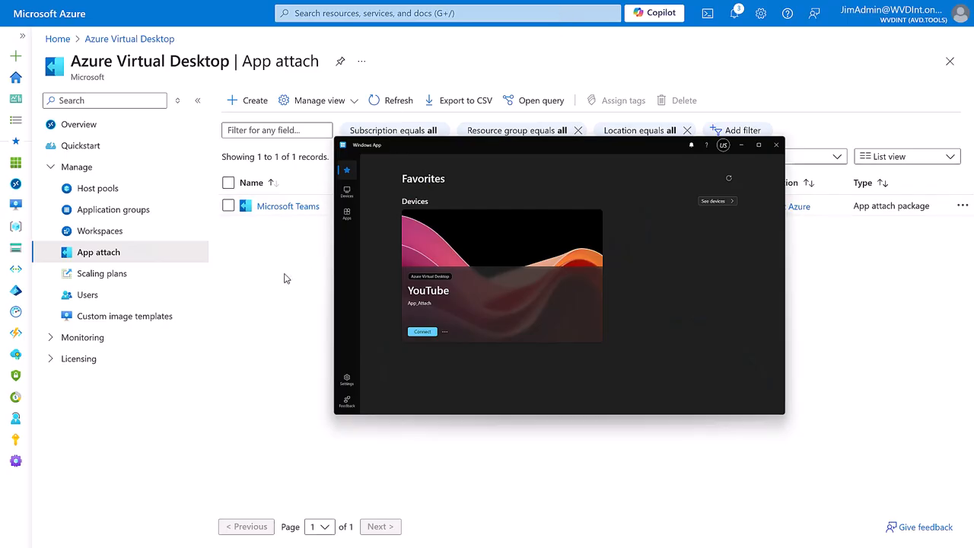
Open the applications list of the RemoteApp host pool's AllAppAttachApps application group
{"action": "left_click", "coordinate": [97, 188]}
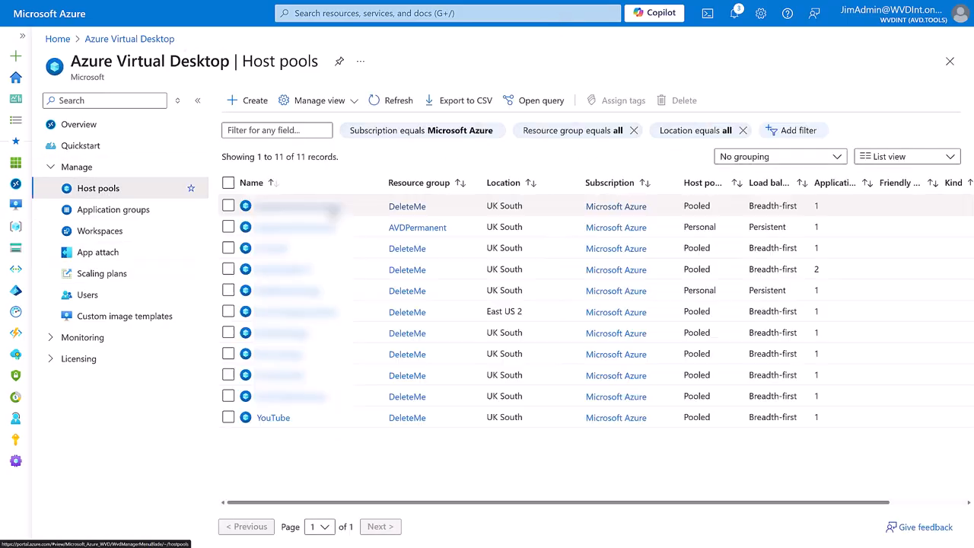
{"action": "left_click", "coordinate": [297, 205]}
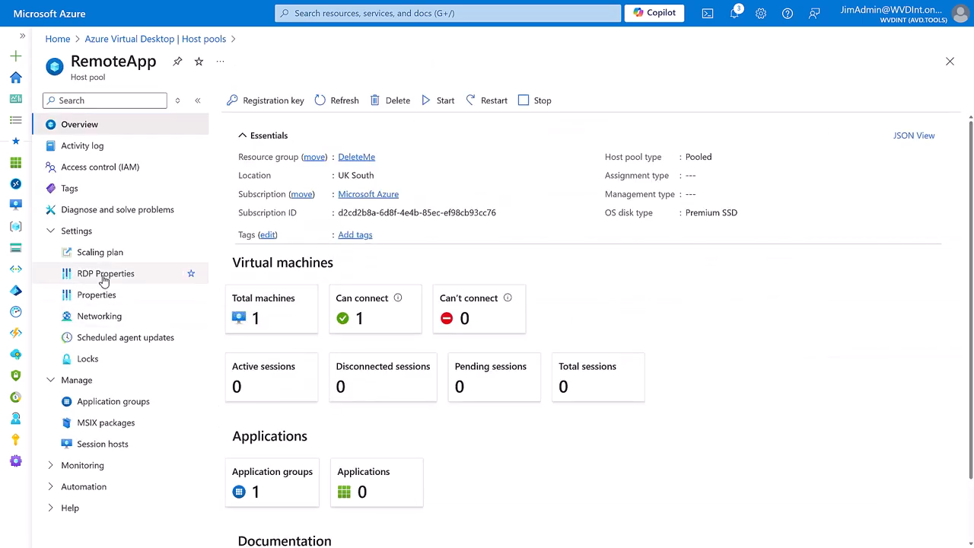
{"action": "left_click", "coordinate": [113, 401]}
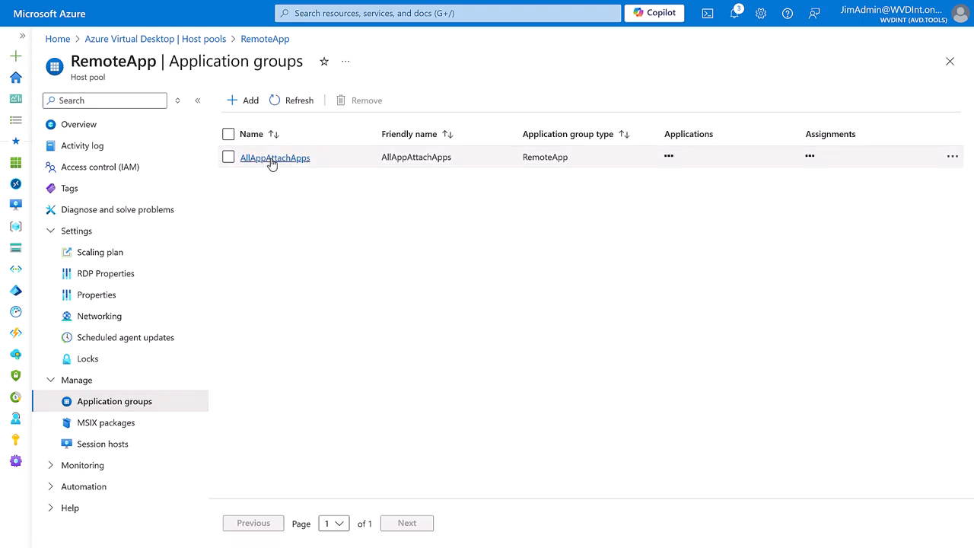
{"action": "left_click", "coordinate": [274, 158]}
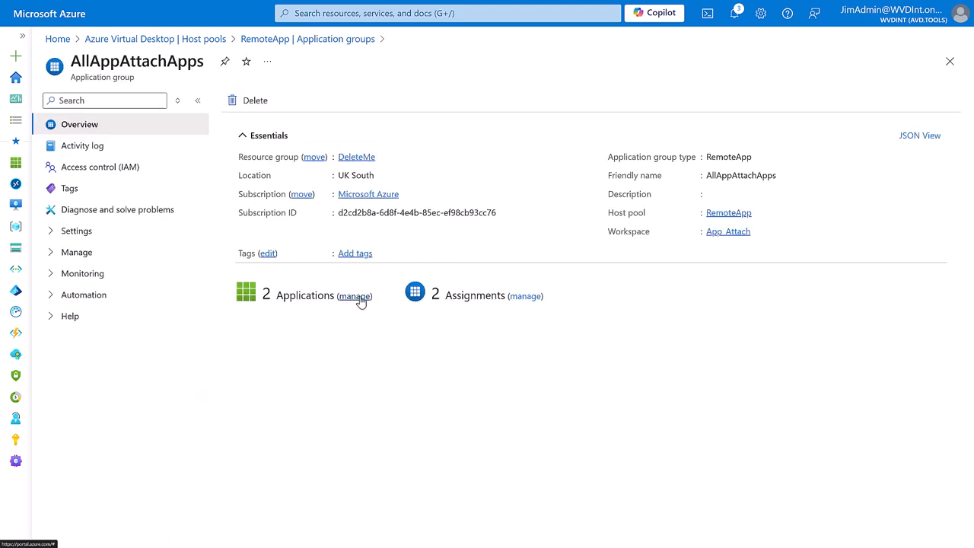
{"action": "left_click", "coordinate": [355, 295]}
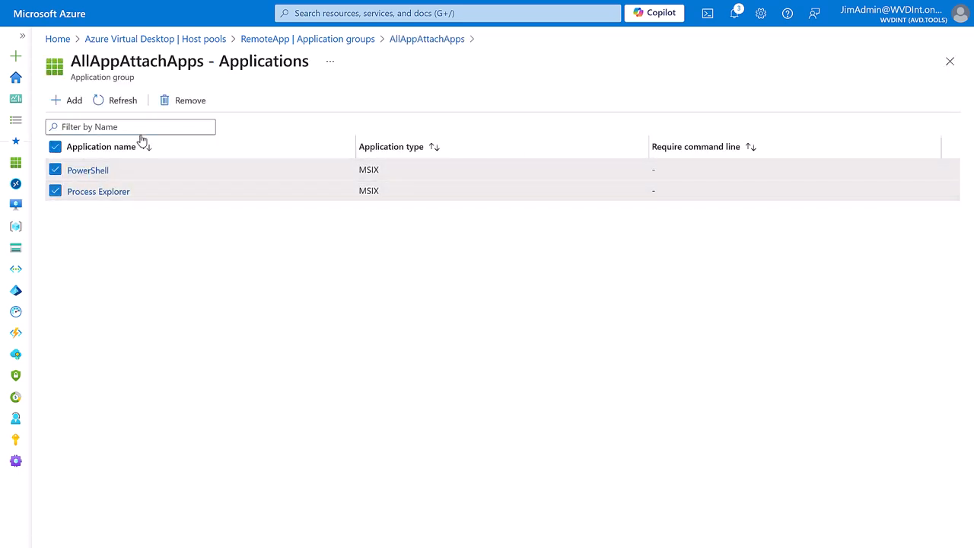
Remove PowerShell and Process Explorer from the AllAppAttachApps group
{"action": "left_click", "coordinate": [190, 100]}
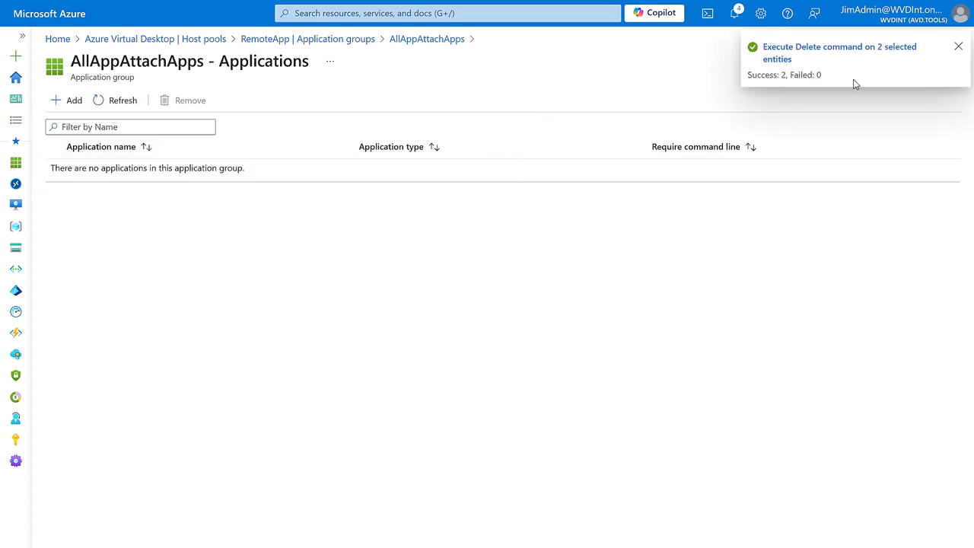
{"action": "left_click", "coordinate": [956, 46]}
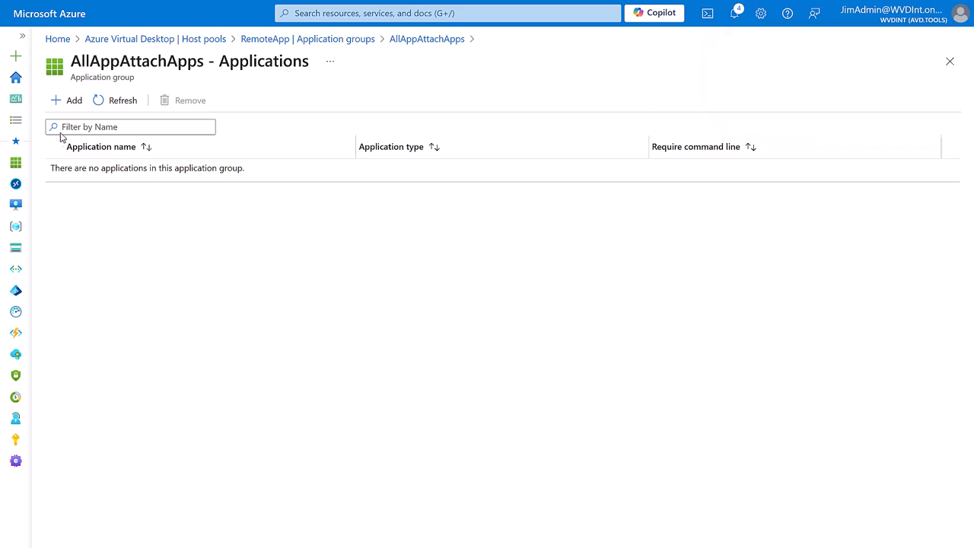
{"action": "left_click", "coordinate": [65, 99]}
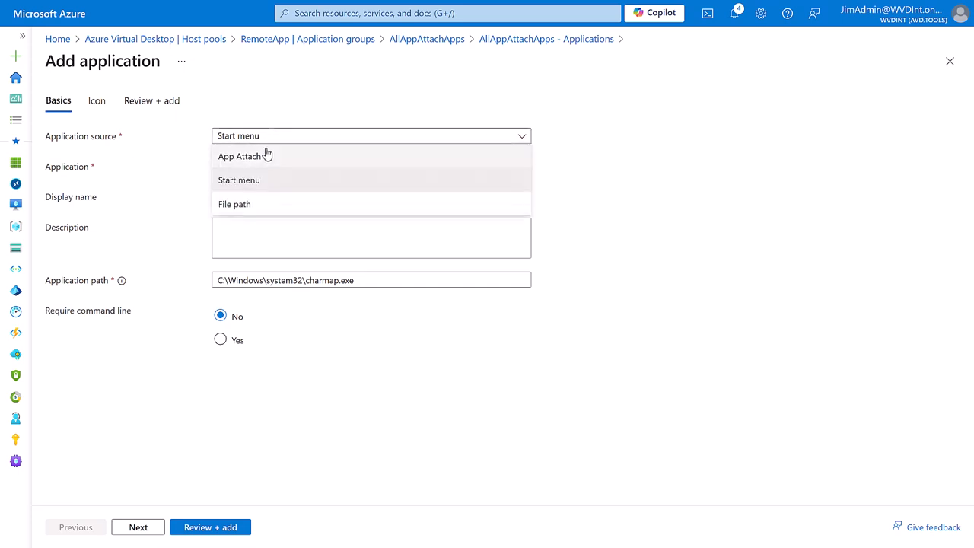
Add MSTeams from the Microsoft Teams App Attach package, with its description, to AllAppAttachApps
{"action": "left_click", "coordinate": [240, 156]}
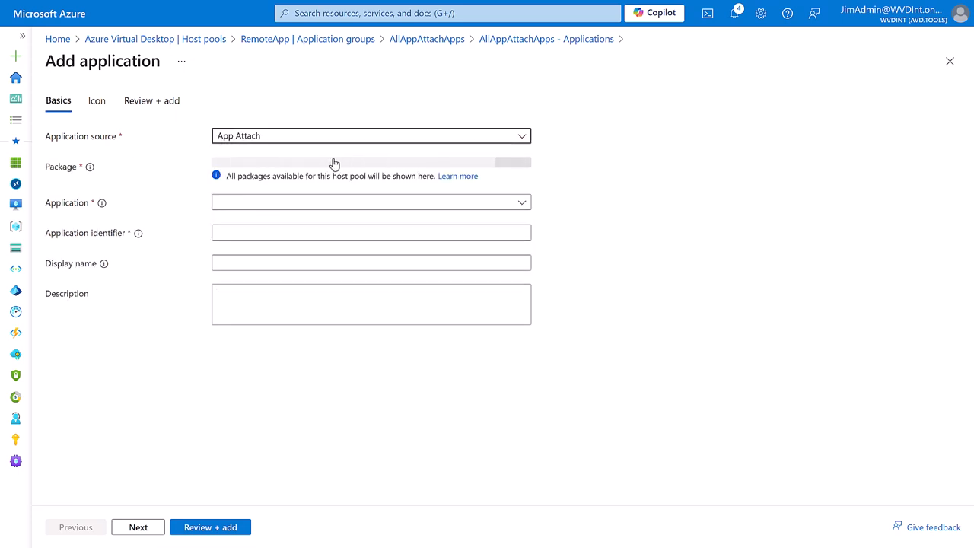
{"action": "left_click", "coordinate": [370, 166]}
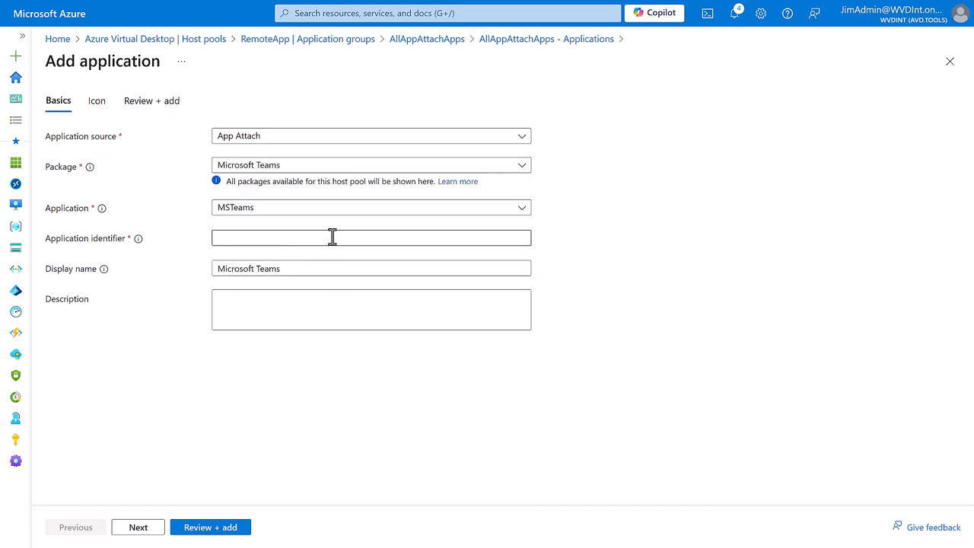
{"action": "mouse_move", "coordinate": [259, 314]}
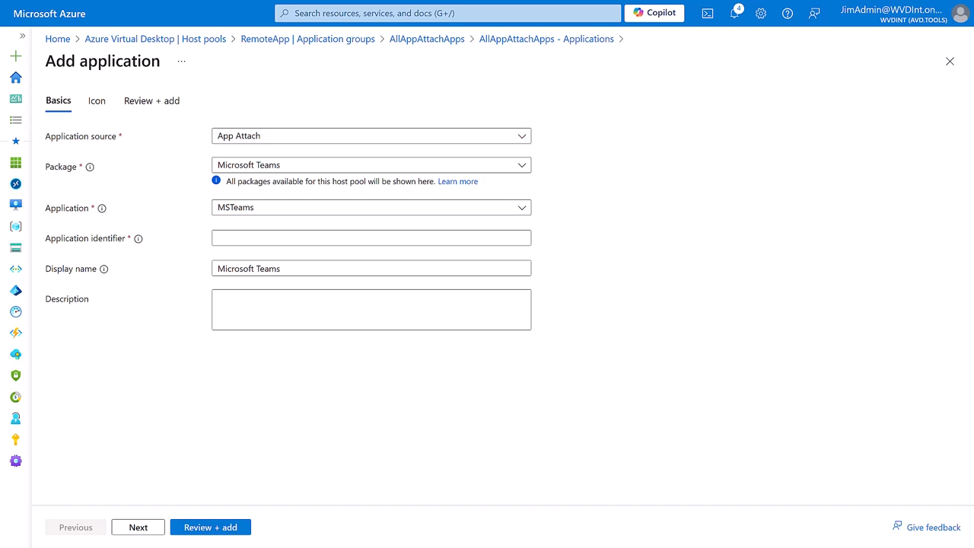
{"action": "mouse_move", "coordinate": [345, 285]}
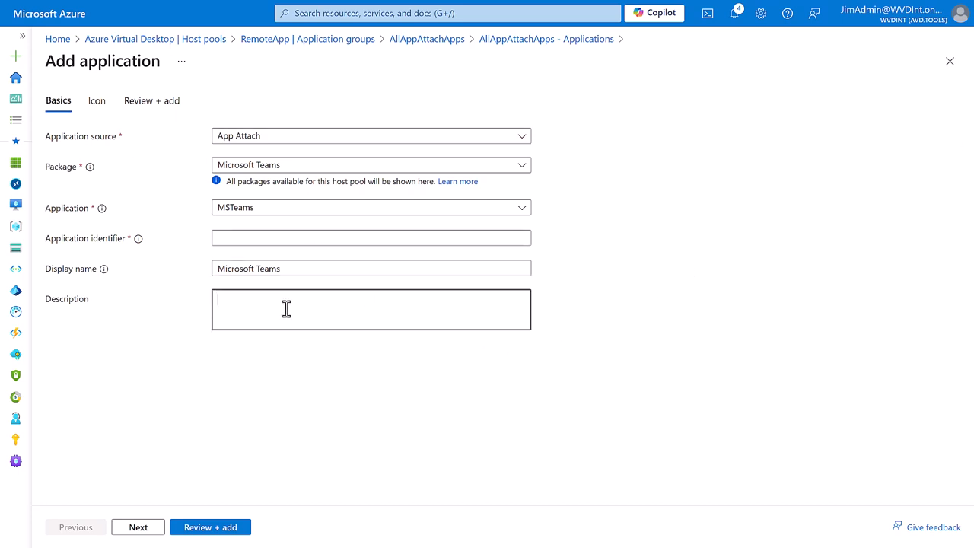
{"action": "type", "text": "Working together is easier with Microsoft Teams. Tools and files are always available in one place that's designed to help you connect naturally, stay organized and bring ideas to life."}
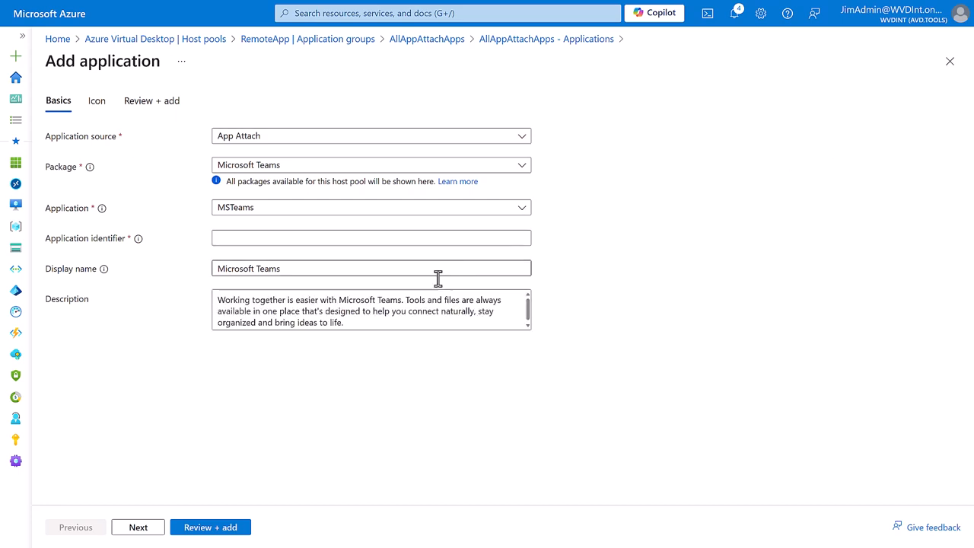
{"action": "type", "text": "Microsoft Teams"}
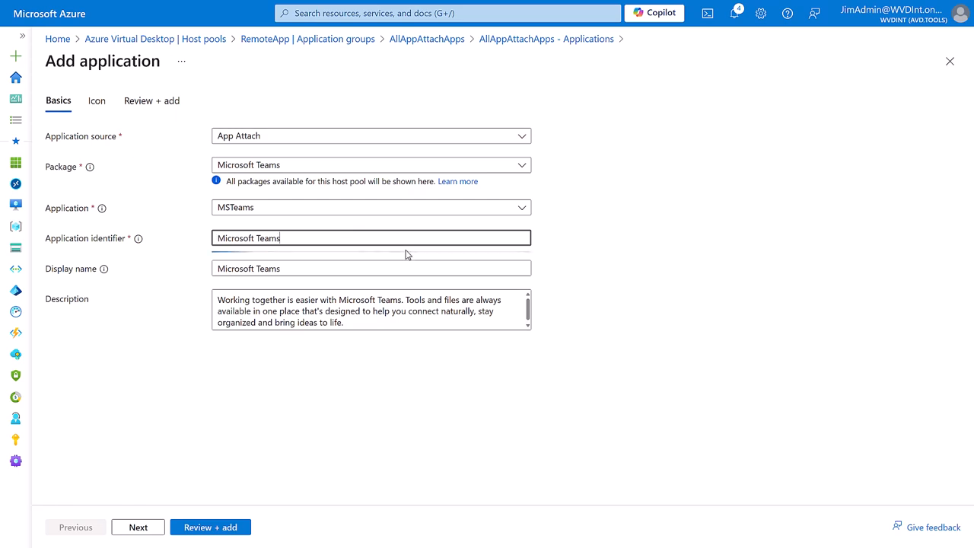
{"action": "left_click", "coordinate": [138, 527]}
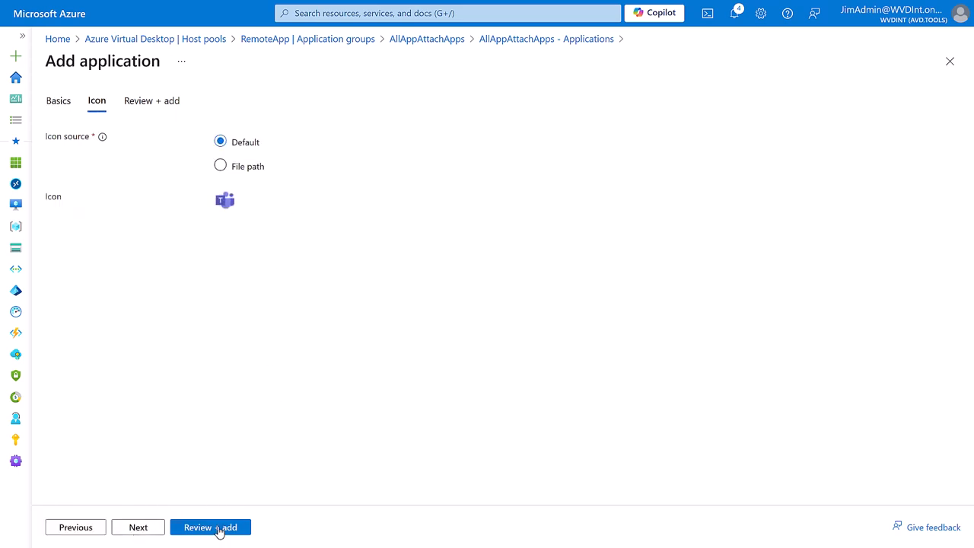
{"action": "left_click", "coordinate": [211, 527]}
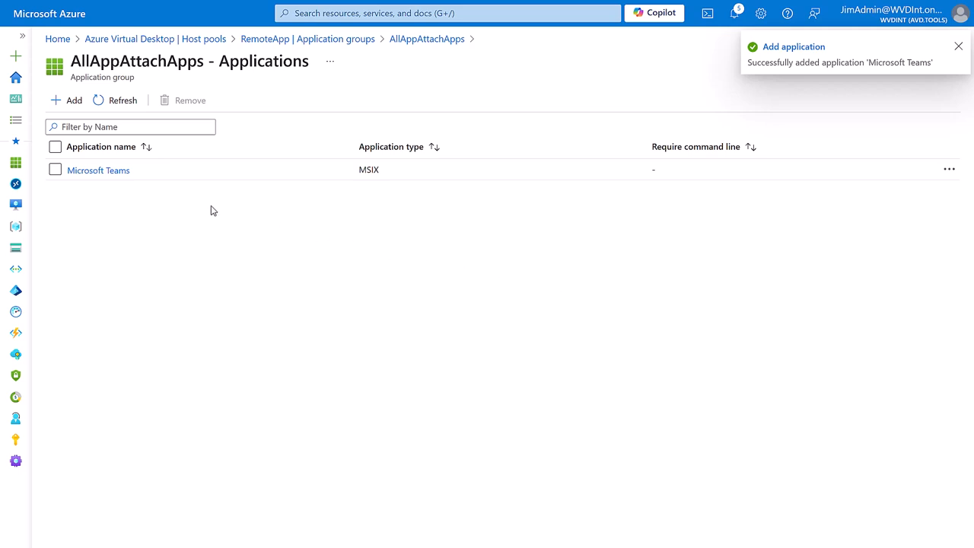
{"action": "left_click", "coordinate": [955, 47]}
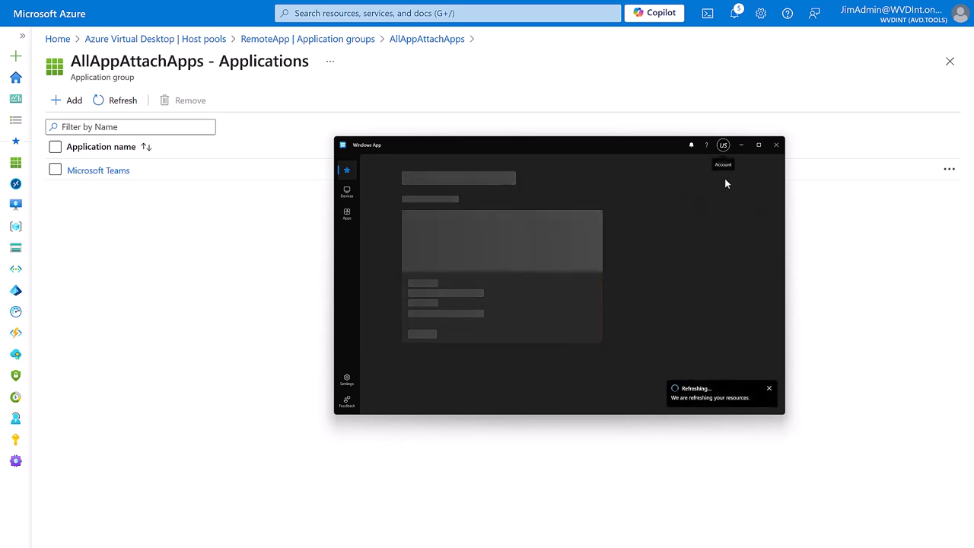
{"action": "mouse_move", "coordinate": [347, 214]}
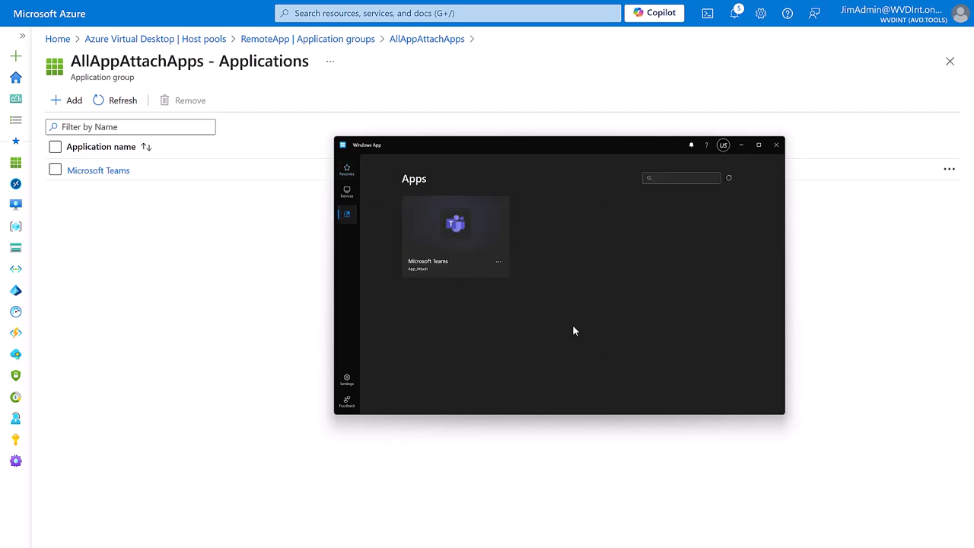
{"action": "mouse_move", "coordinate": [513, 229]}
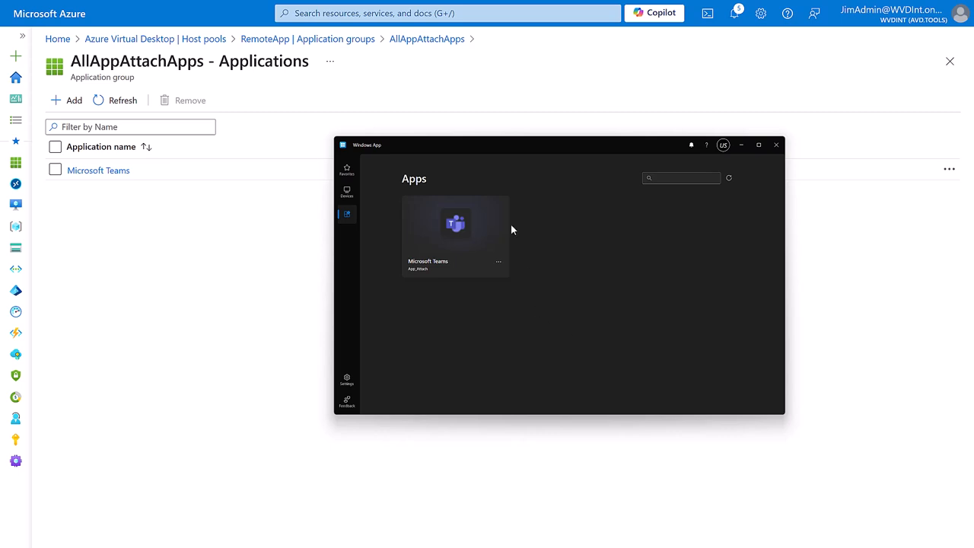
{"action": "mouse_move", "coordinate": [477, 368]}
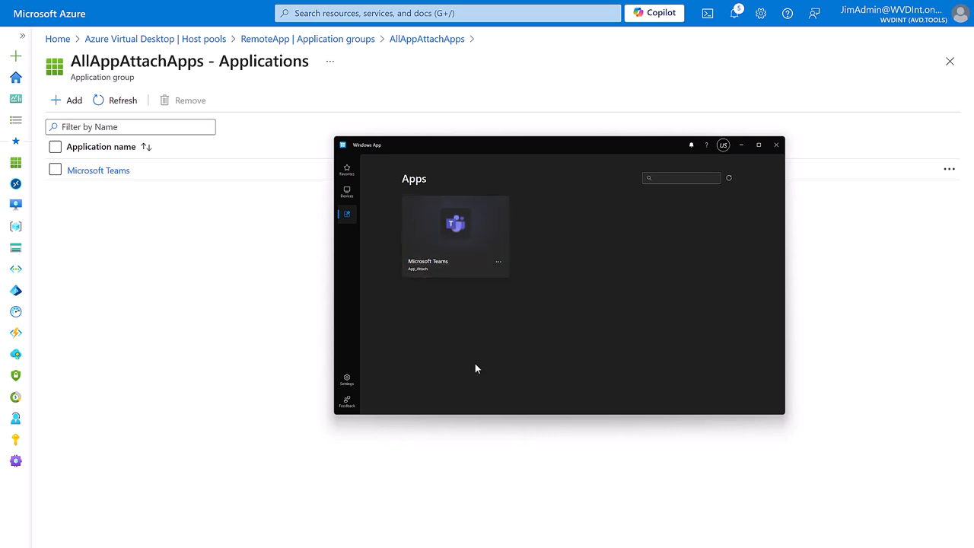
Launch the Microsoft Teams tile from Windows App's Apps page to reach its sign-in window
{"action": "double_click", "coordinate": [455, 223]}
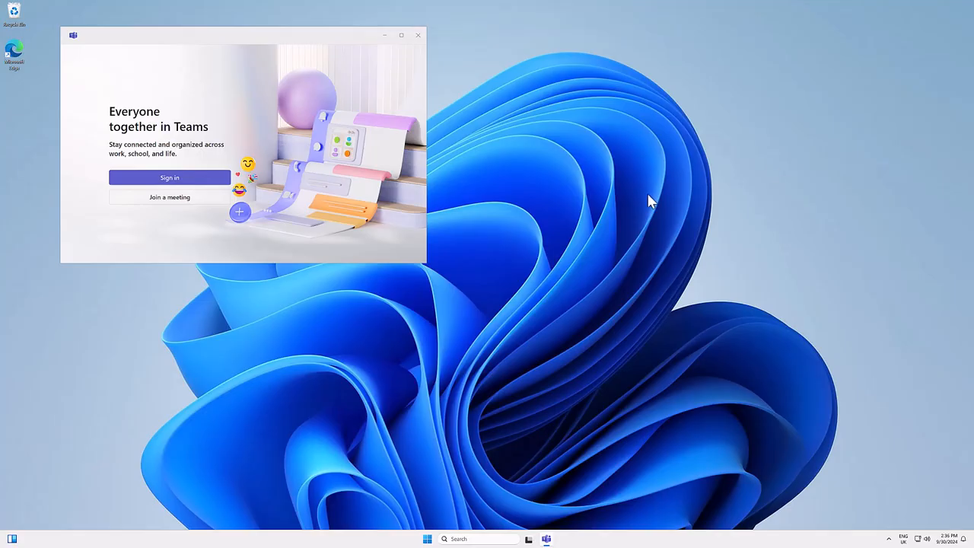
Run regedit and view disableAutoUpdate = 1 under HKLM\SOFTWARE\Microsoft\Teams
{"action": "right_click", "coordinate": [428, 539]}
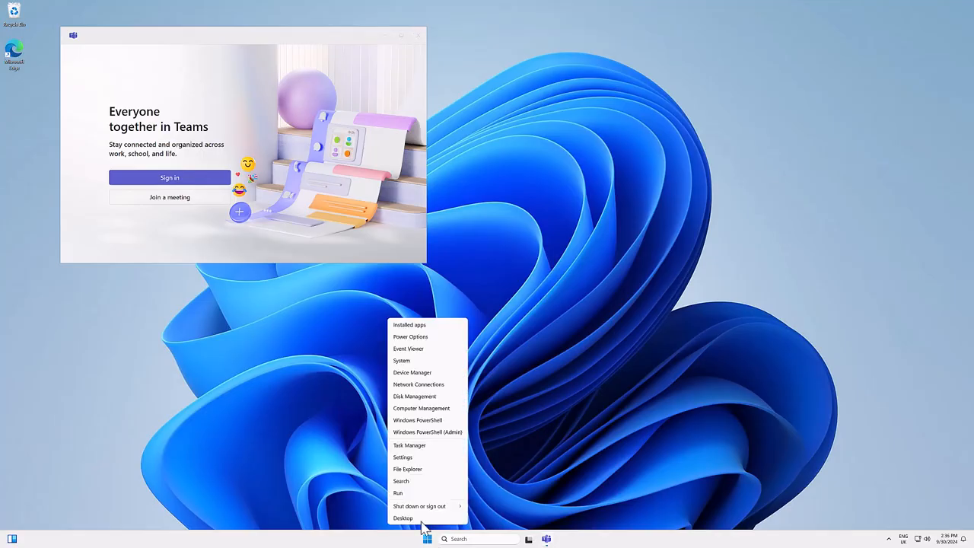
{"action": "left_click", "coordinate": [408, 517]}
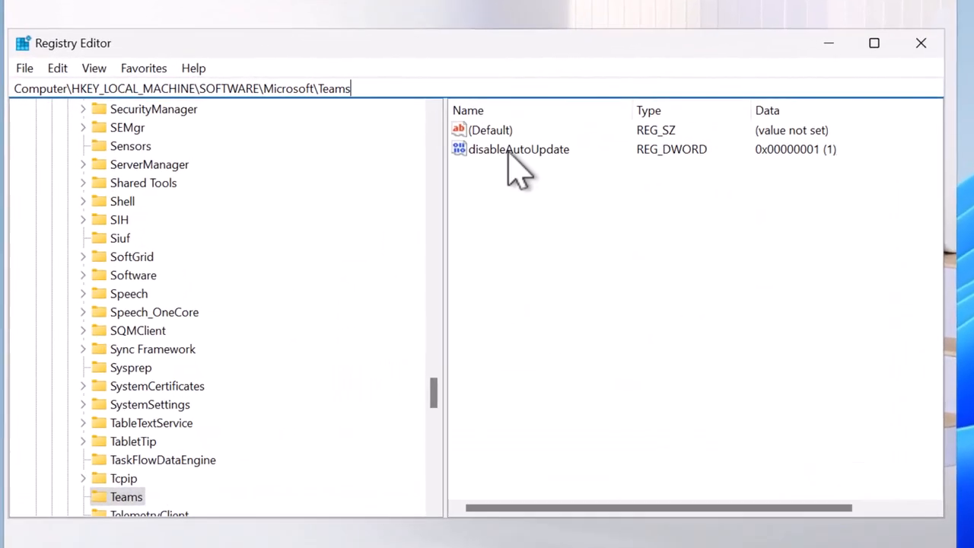
{"action": "left_click", "coordinate": [519, 149]}
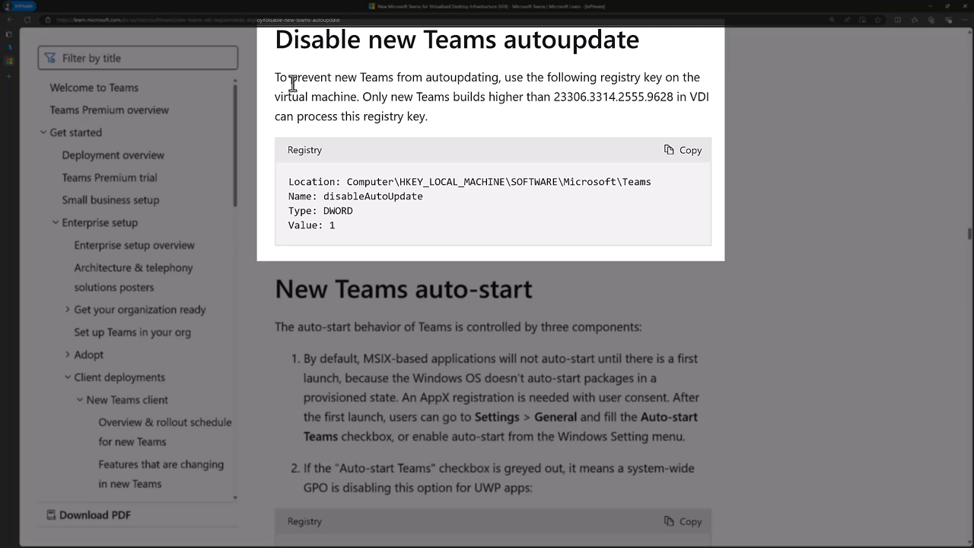
{"action": "mouse_move", "coordinate": [646, 193]}
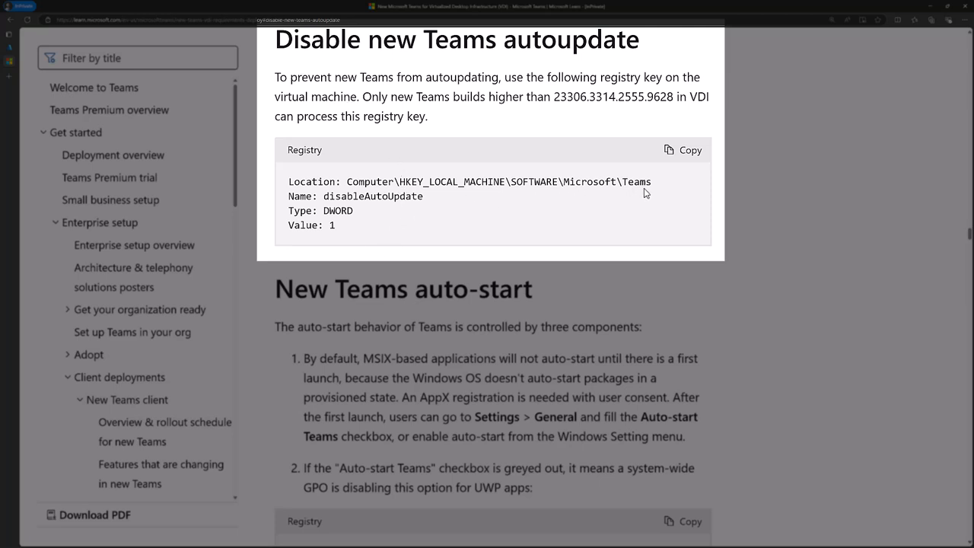